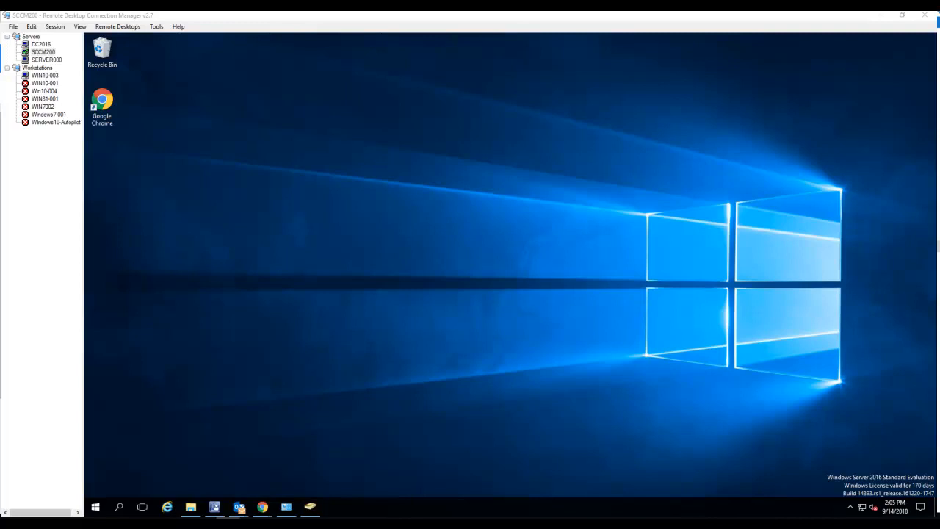
{"action": "mouse_move", "coordinate": [558, 394]}
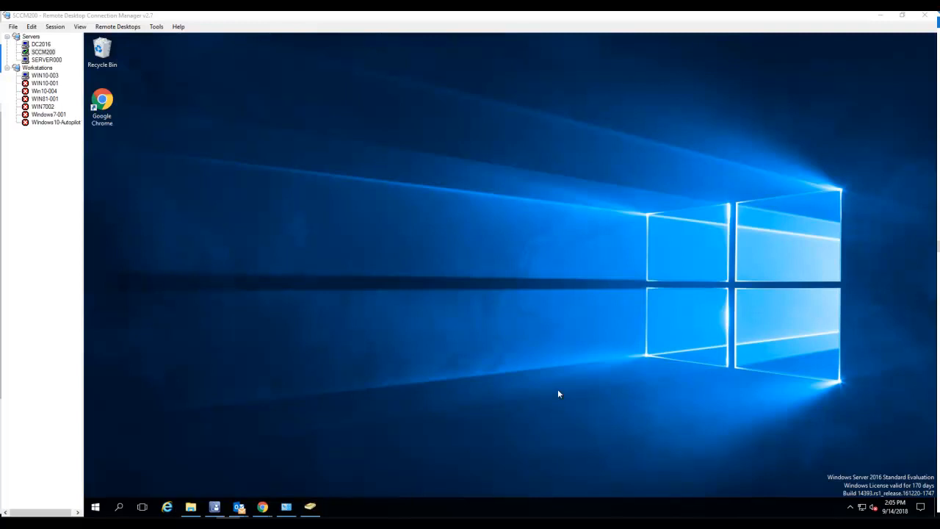
{"action": "mouse_move", "coordinate": [548, 396]}
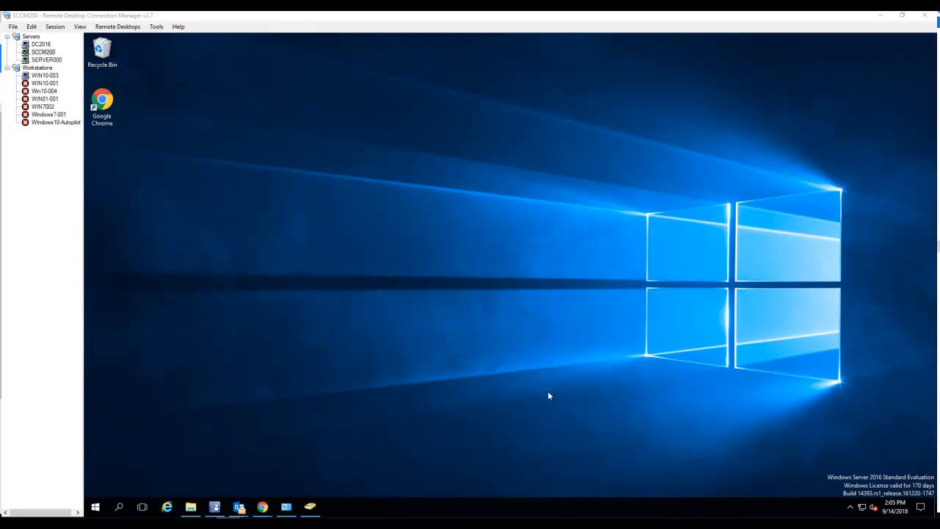
{"action": "mouse_move", "coordinate": [539, 373]}
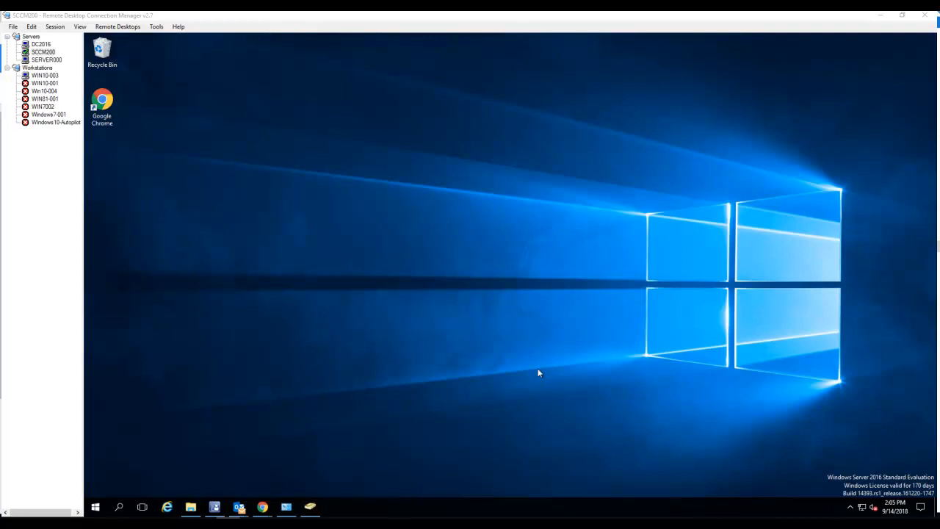
{"action": "mouse_move", "coordinate": [537, 357]}
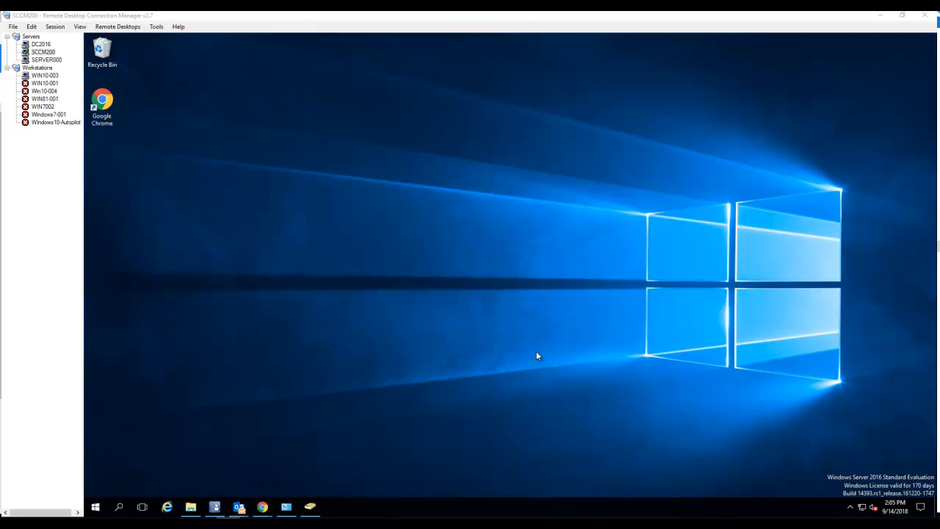
{"action": "mouse_move", "coordinate": [282, 238]}
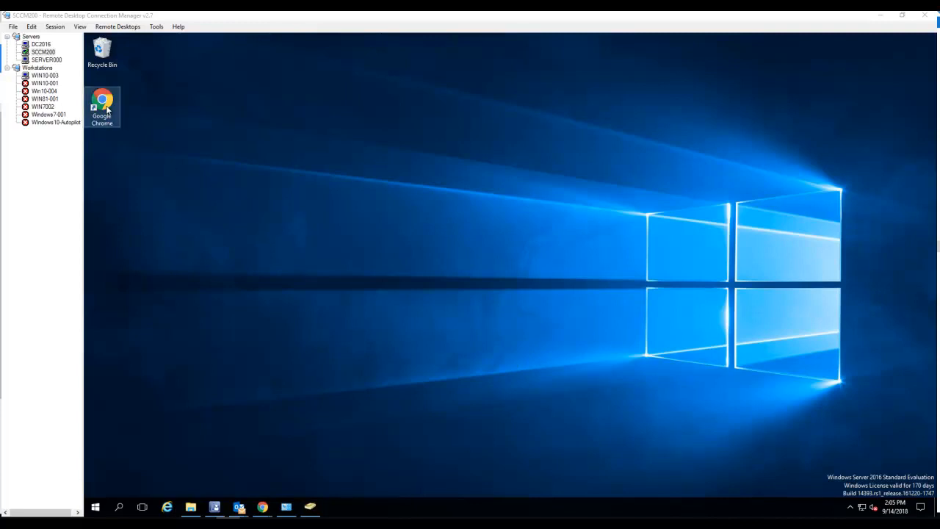
Browse to portal.office.com and launch the Admin app from Office home
{"action": "double_click", "coordinate": [103, 105]}
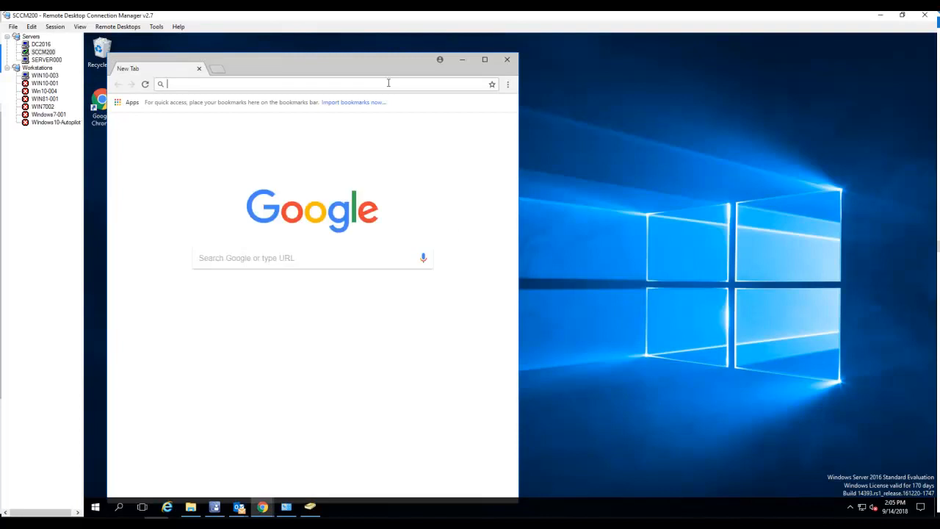
{"action": "type", "text": "portal.office.com"}
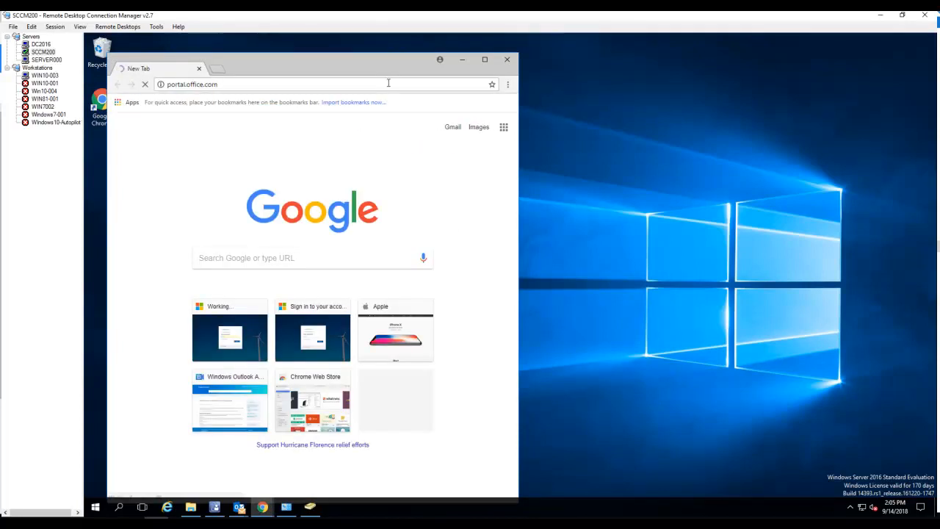
{"action": "key", "text": "Return"}
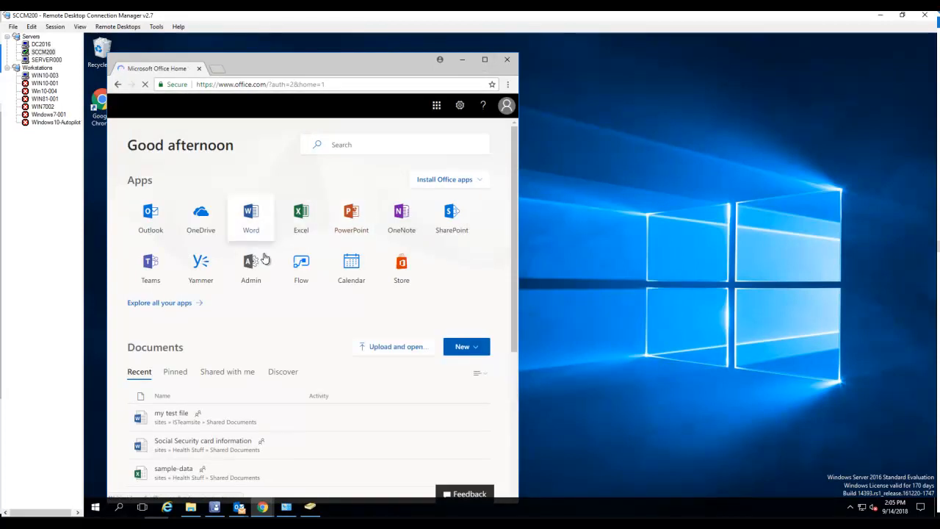
{"action": "left_click", "coordinate": [249, 264]}
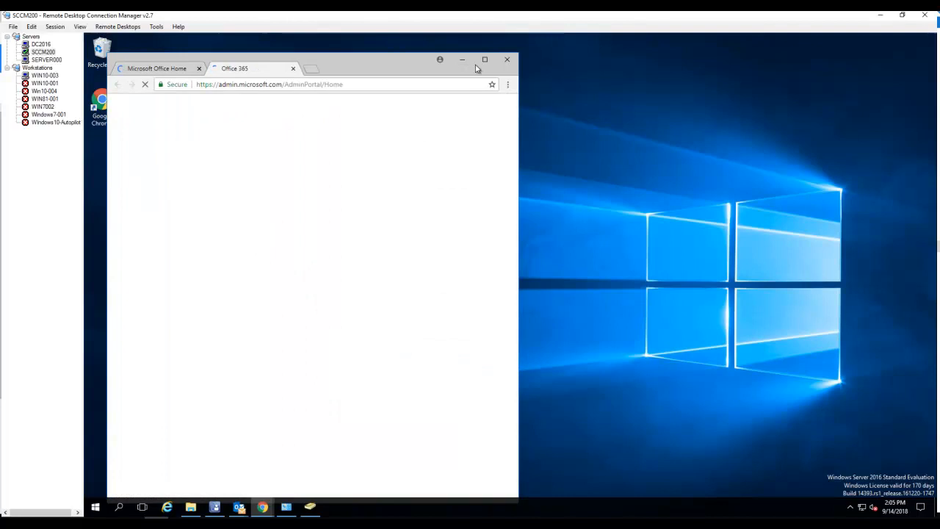
Maximize the browser and open Intune from the Admin centers list
{"action": "left_click", "coordinate": [484, 59]}
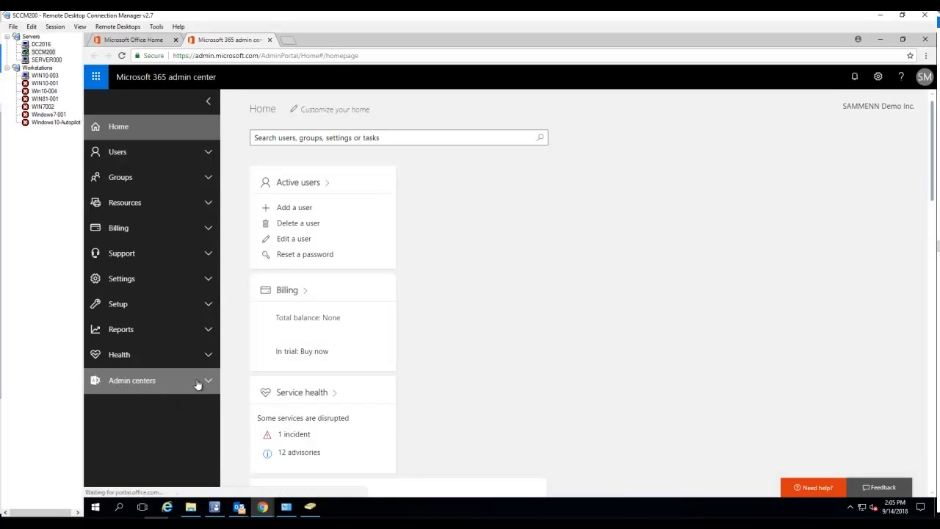
{"action": "left_click", "coordinate": [132, 379]}
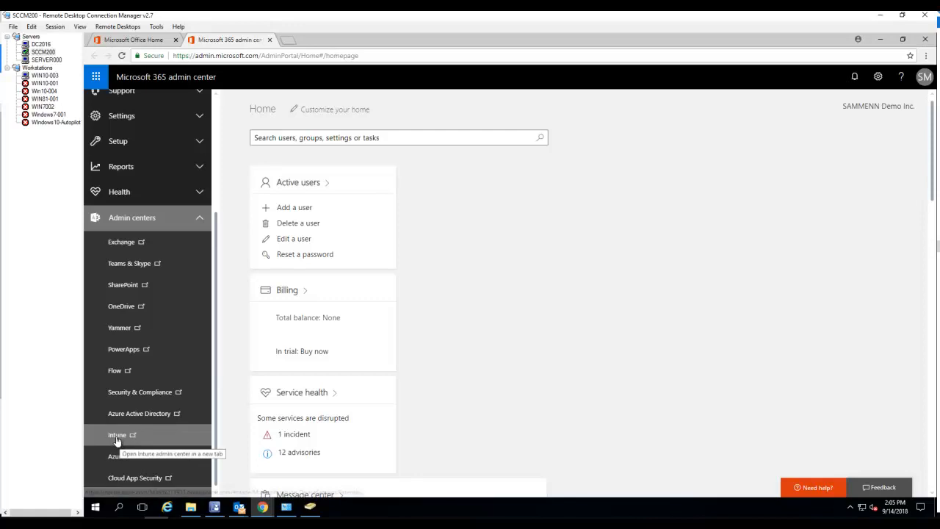
{"action": "left_click", "coordinate": [118, 434]}
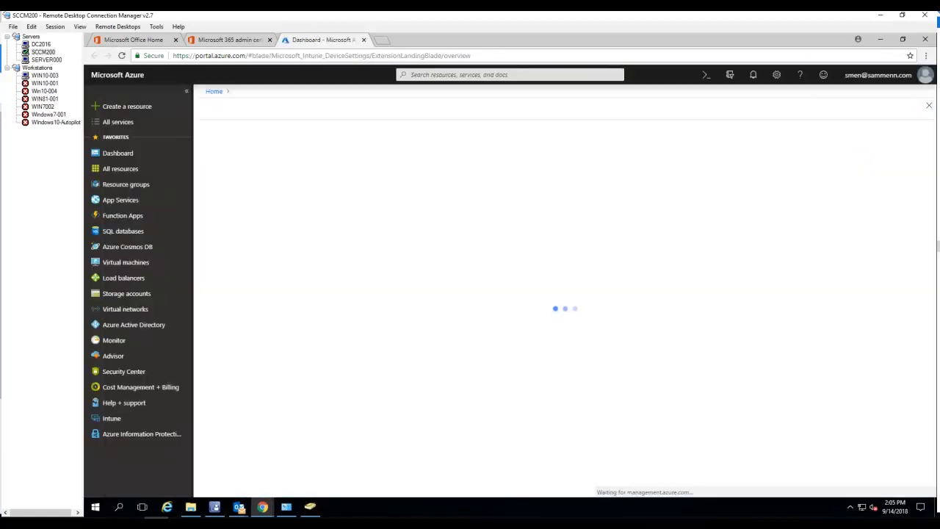
Go to Conditional access under Manage and view its Policies list
{"action": "left_click", "coordinate": [112, 417]}
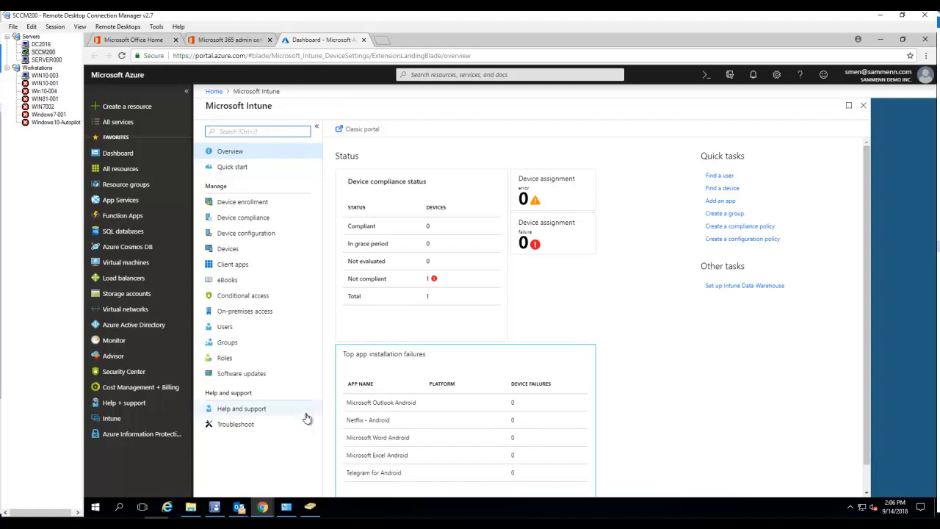
{"action": "mouse_move", "coordinate": [106, 426]}
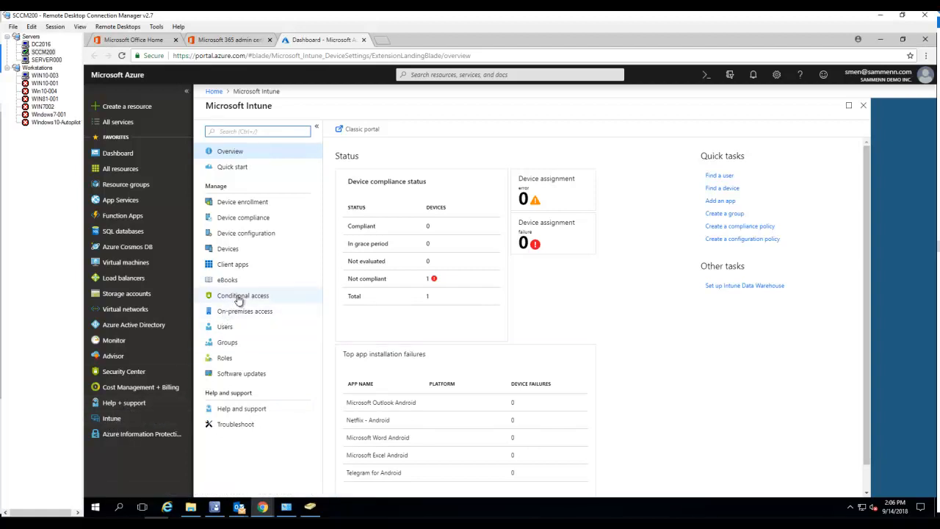
{"action": "left_click", "coordinate": [243, 295]}
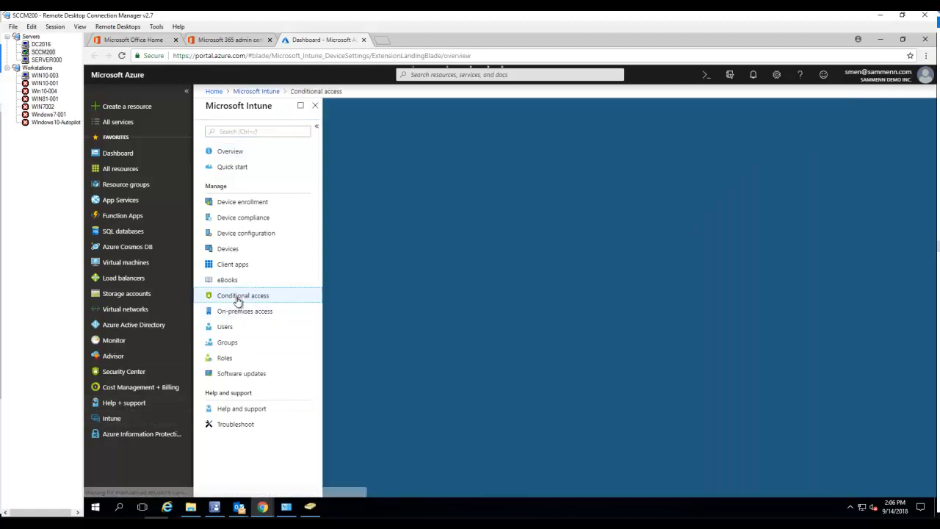
{"action": "left_click", "coordinate": [244, 294]}
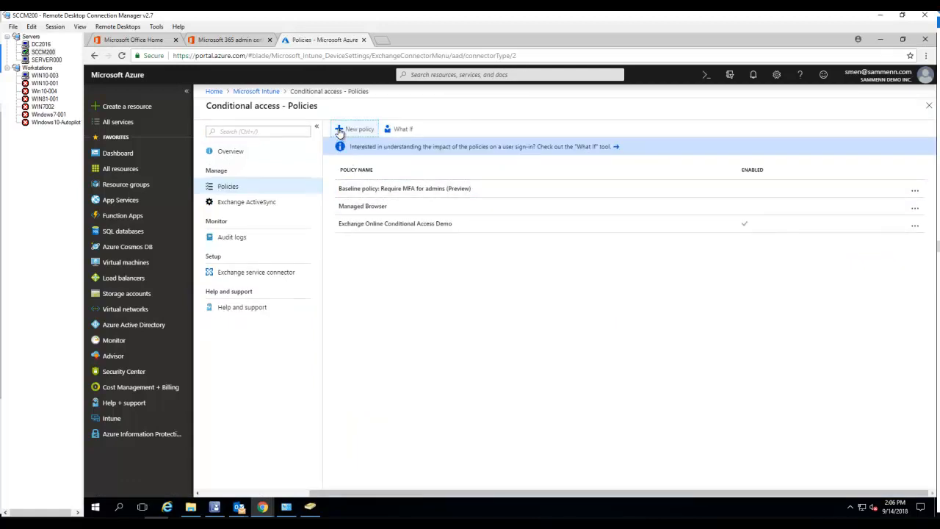
Create a new policy and name it 'Conditional Access MFA'
{"action": "left_click", "coordinate": [355, 129]}
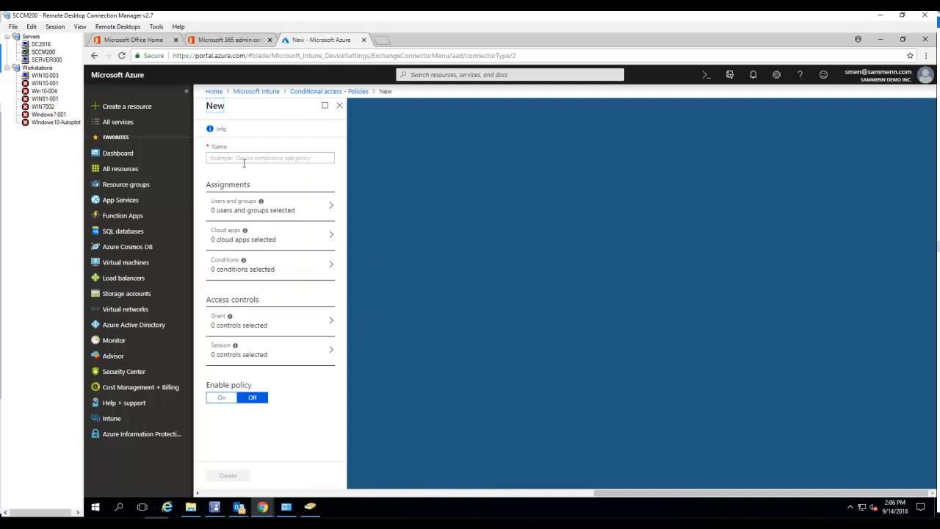
{"action": "left_click", "coordinate": [271, 159]}
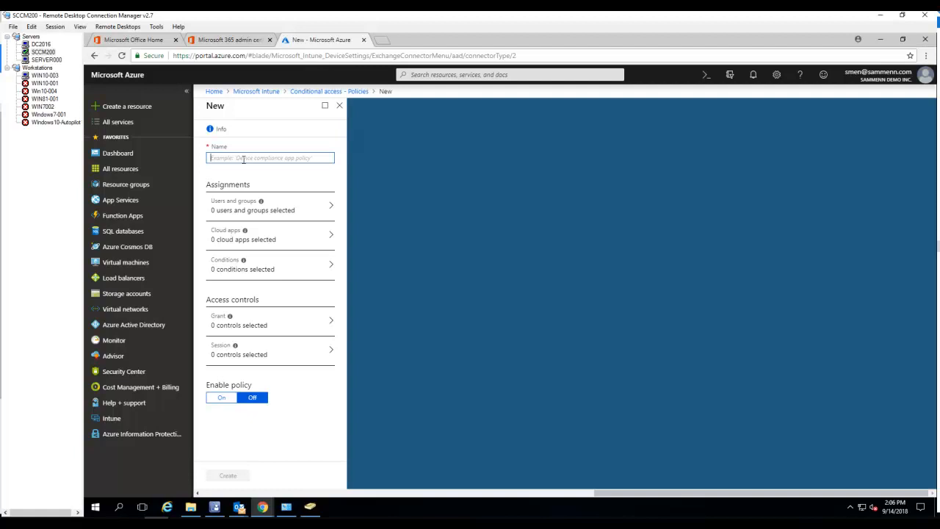
{"action": "type", "text": "Condi"}
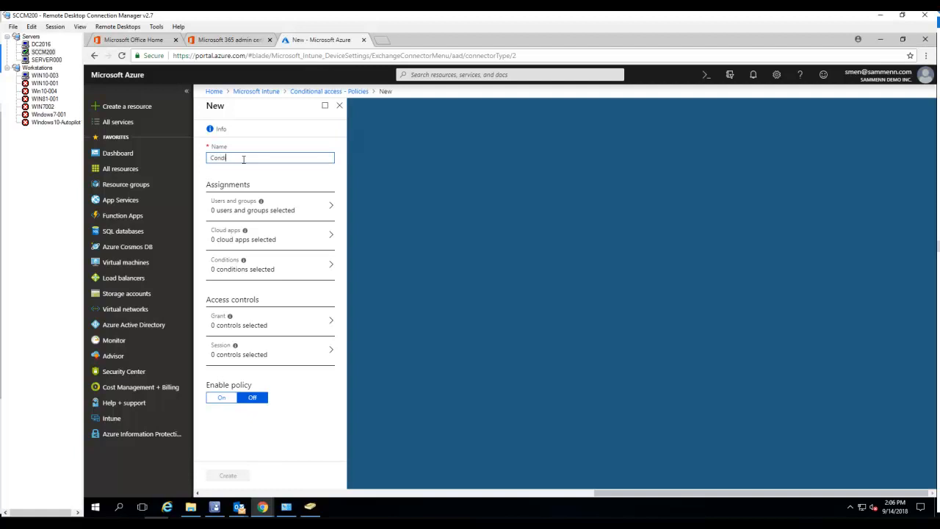
{"action": "type", "text": "itional"}
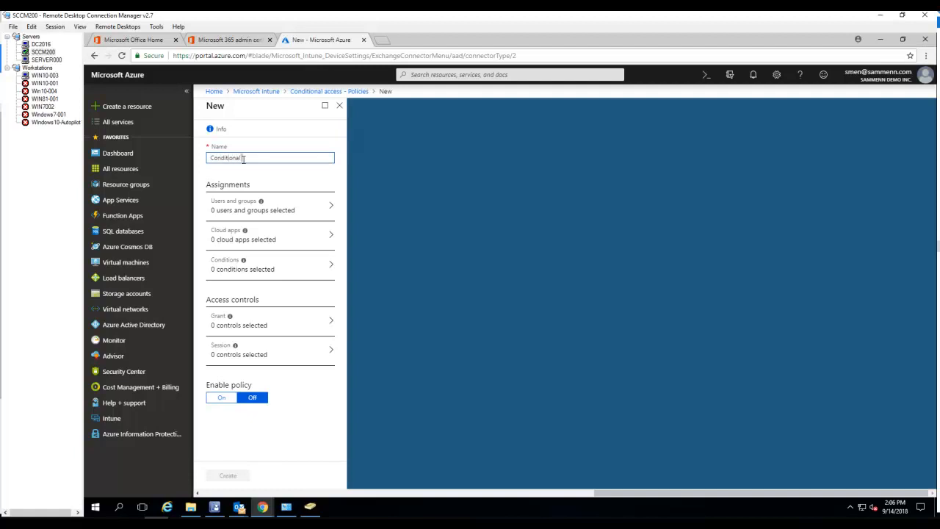
{"action": "type", "text": "Access"}
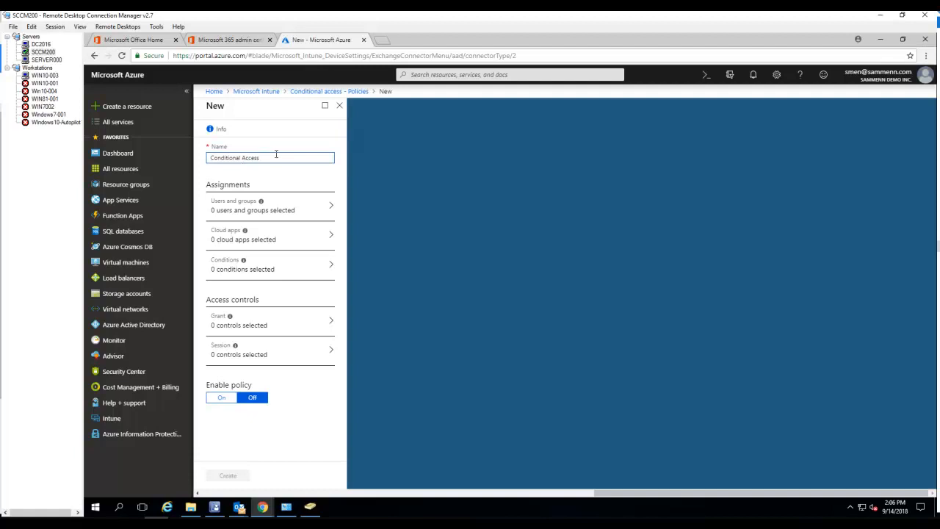
{"action": "type", "text": "MFA"}
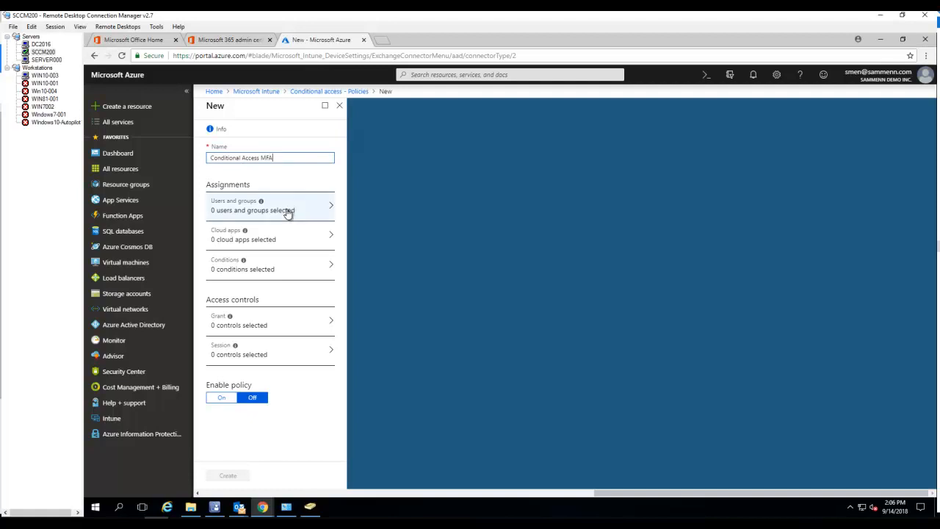
{"action": "mouse_move", "coordinate": [328, 214]}
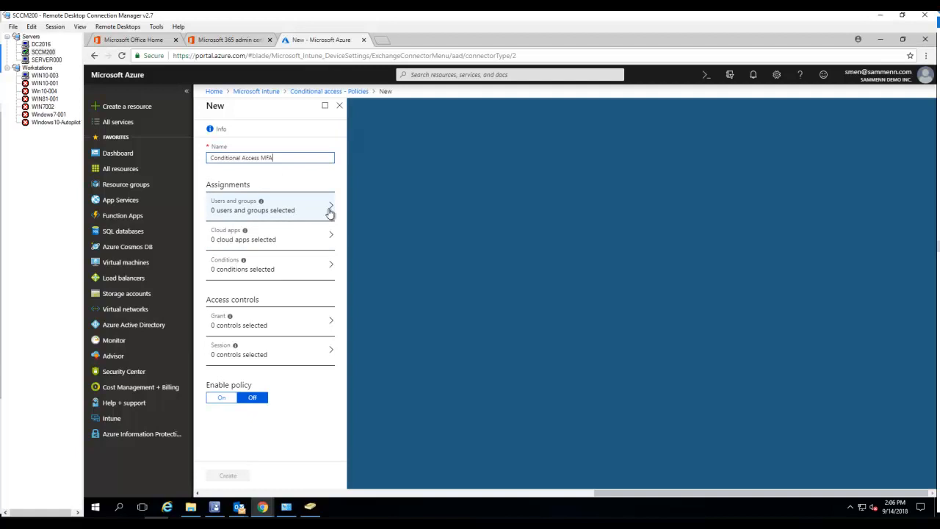
{"action": "mouse_move", "coordinate": [290, 174]}
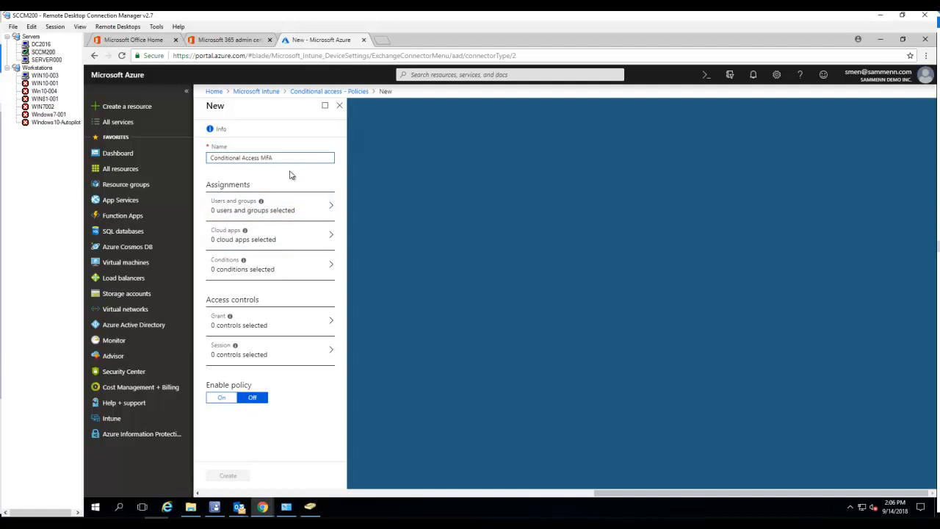
{"action": "mouse_move", "coordinate": [257, 210]}
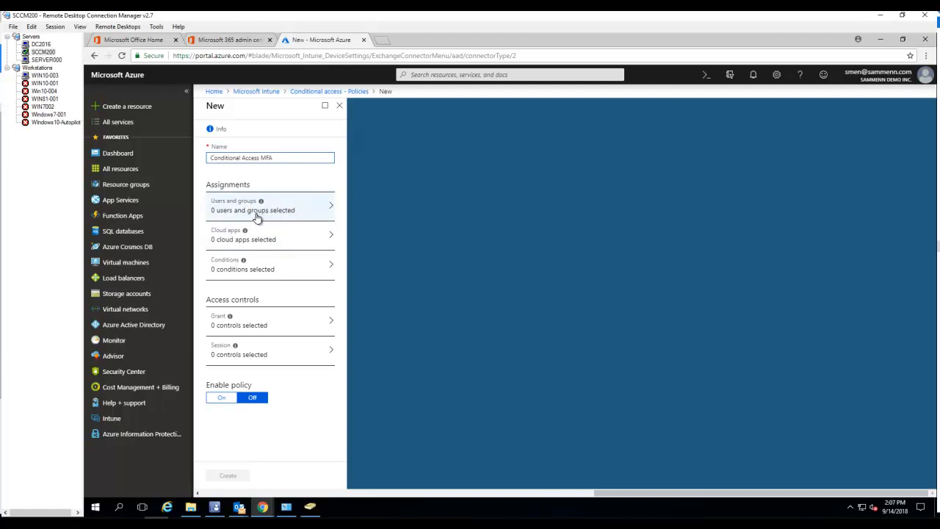
Include the Intune Test Group Office365 Security Group as the policy's users, searching 'intune'
{"action": "left_click", "coordinate": [270, 208]}
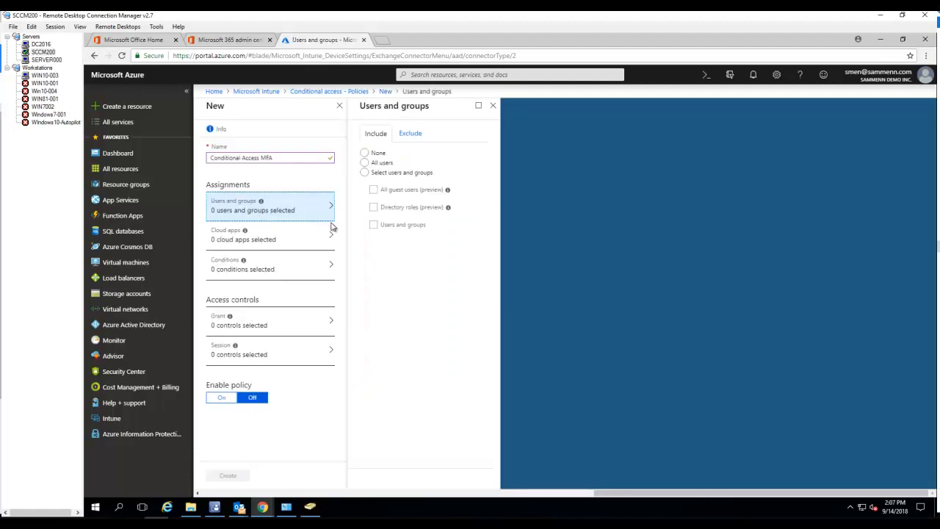
{"action": "left_click", "coordinate": [364, 153]}
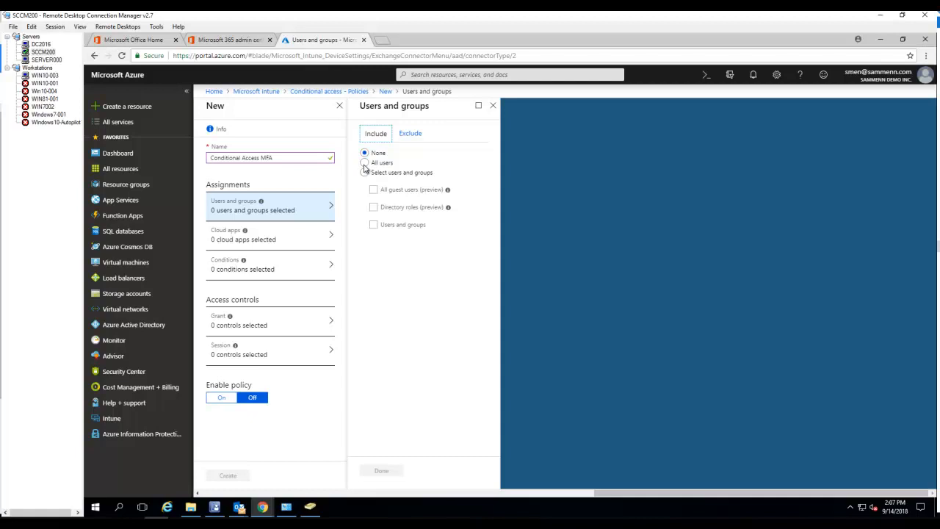
{"action": "left_click", "coordinate": [364, 172]}
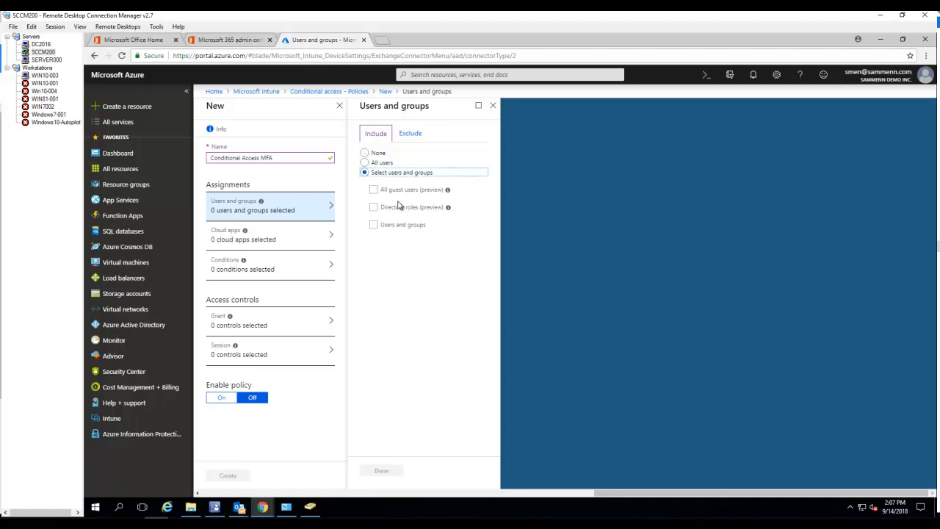
{"action": "left_click", "coordinate": [373, 225]}
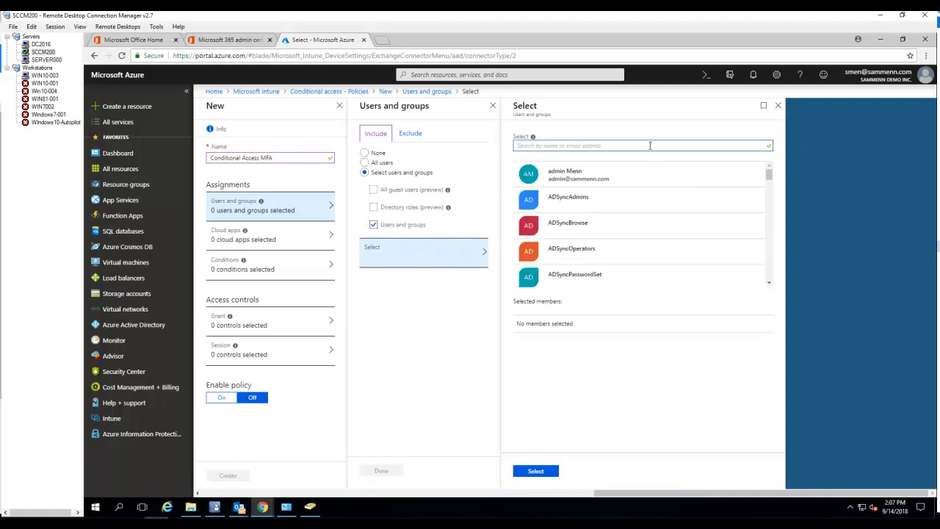
{"action": "type", "text": "itune"}
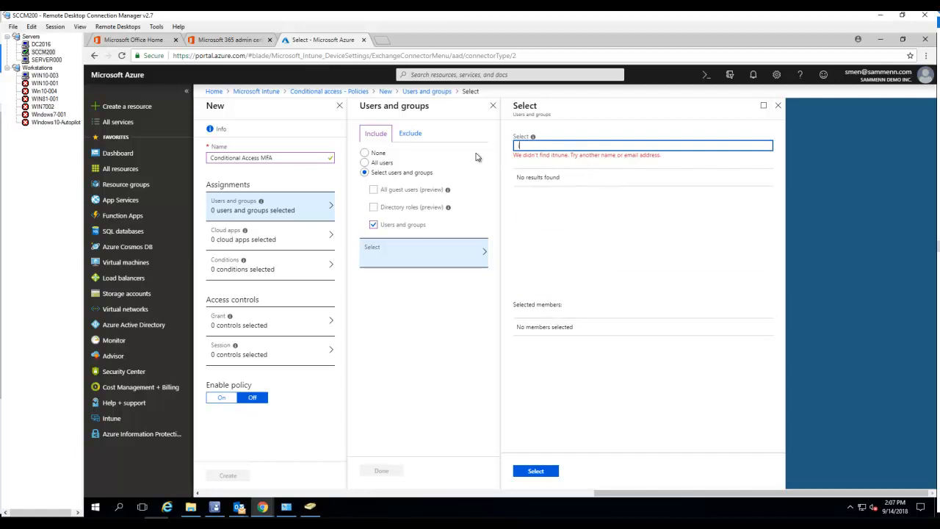
{"action": "type", "text": "intune"}
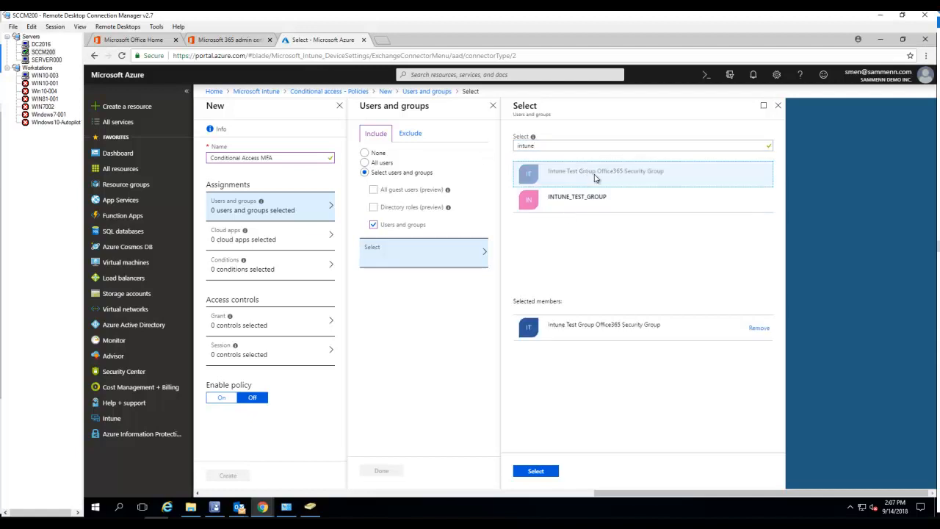
{"action": "mouse_move", "coordinate": [534, 470]}
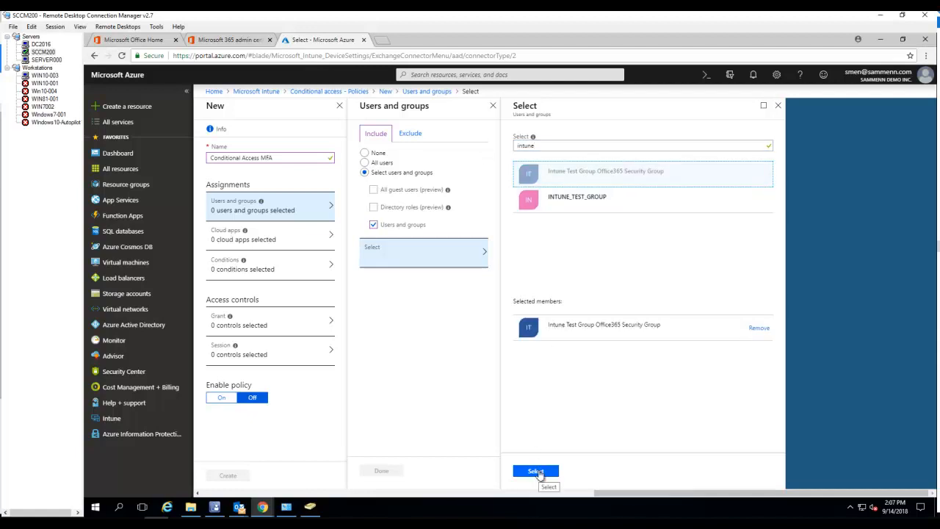
{"action": "left_click", "coordinate": [534, 470]}
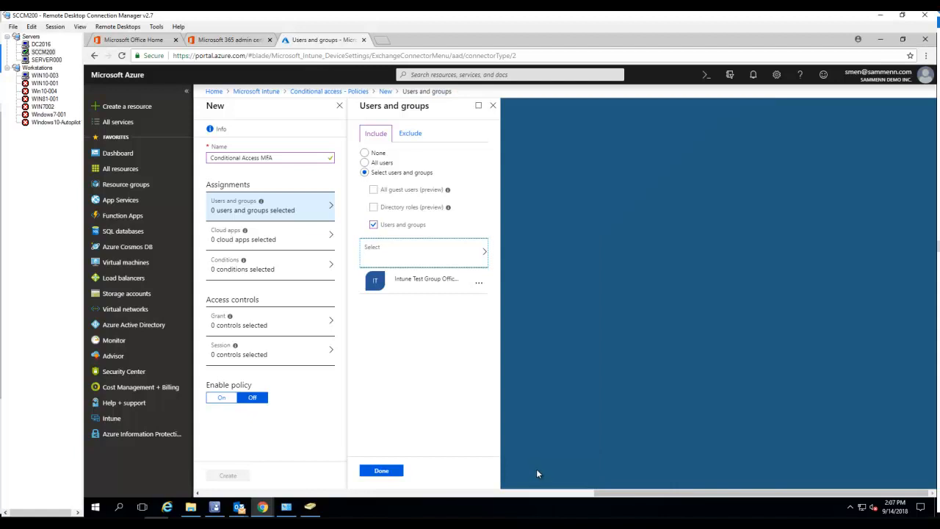
{"action": "left_click", "coordinate": [381, 470]}
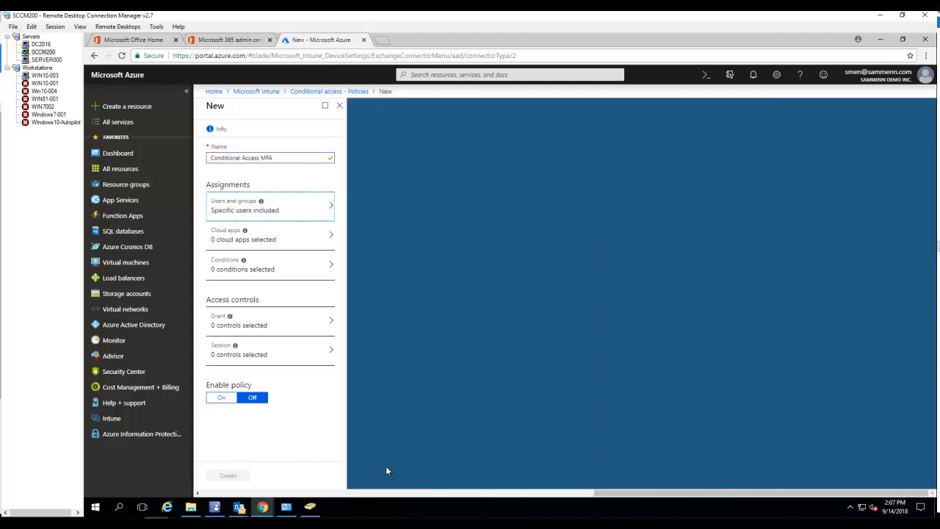
{"action": "mouse_move", "coordinate": [377, 291]}
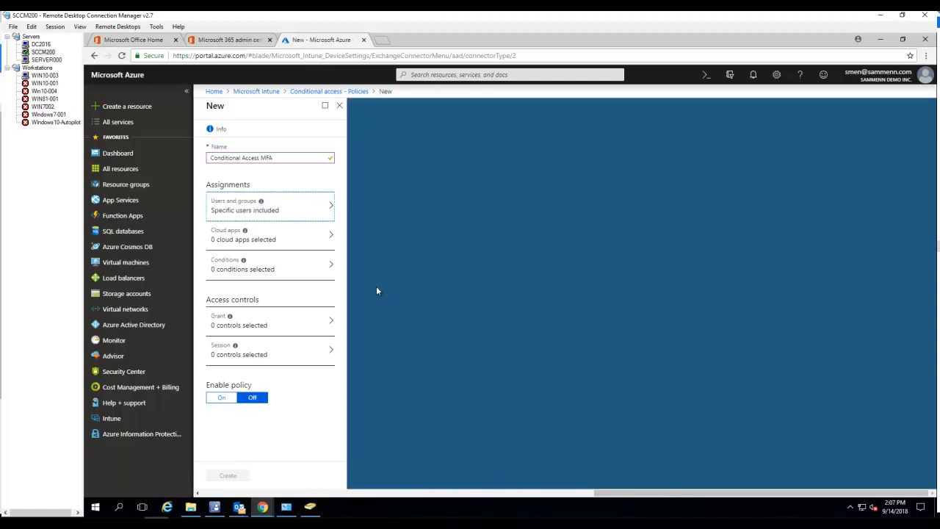
Set Cloud apps to specific apps and include Microsoft Teams from the app list
{"action": "left_click", "coordinate": [270, 235]}
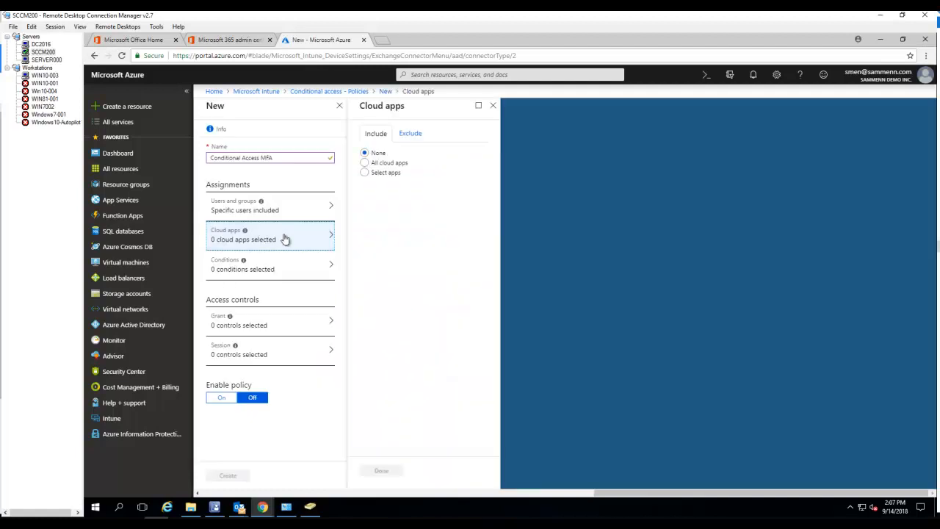
{"action": "left_click", "coordinate": [364, 172]}
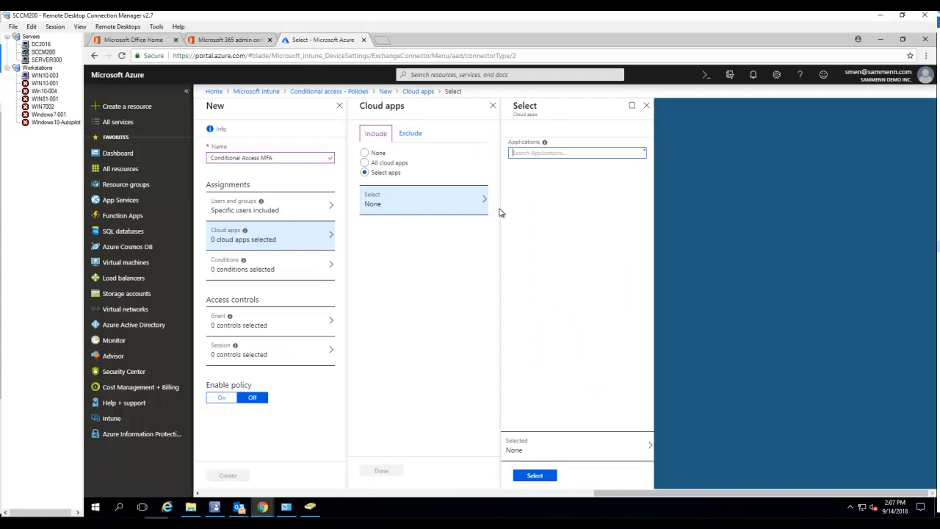
{"action": "left_click", "coordinate": [576, 152]}
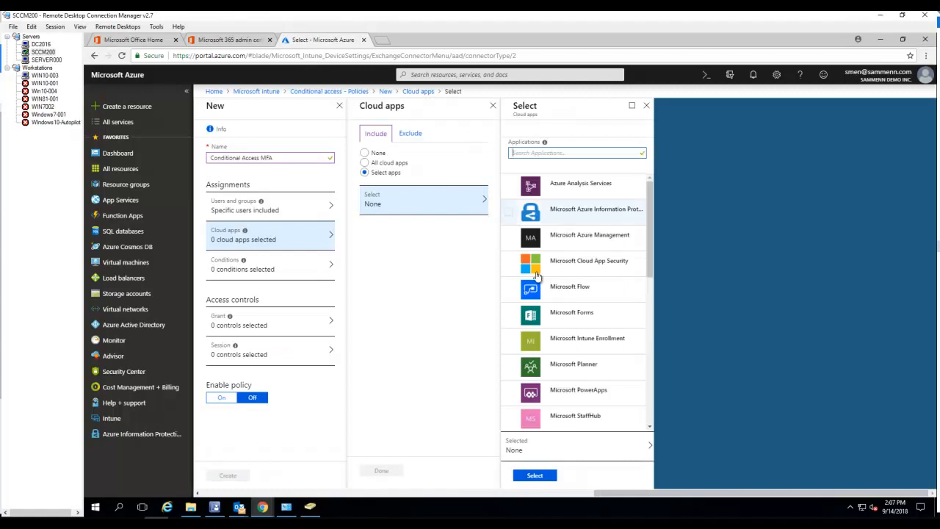
{"action": "mouse_move", "coordinate": [645, 261]}
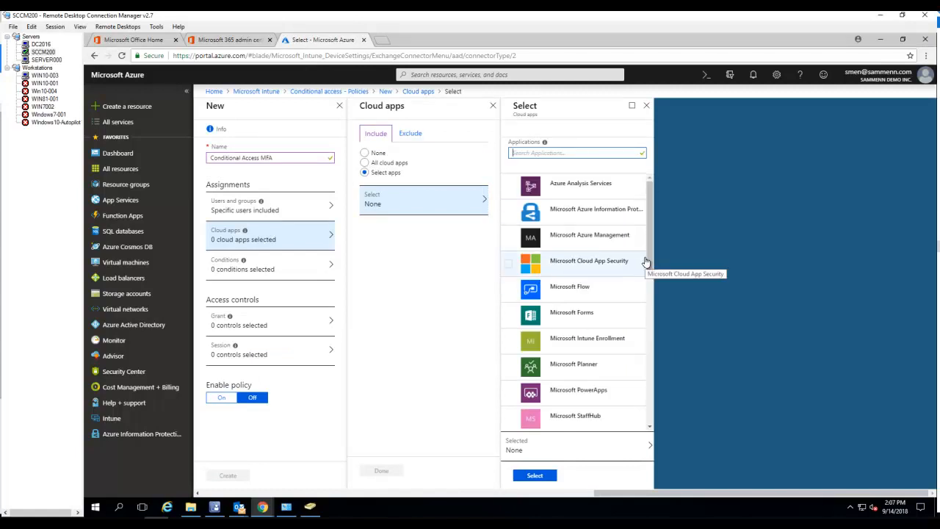
{"action": "mouse_move", "coordinate": [649, 253]}
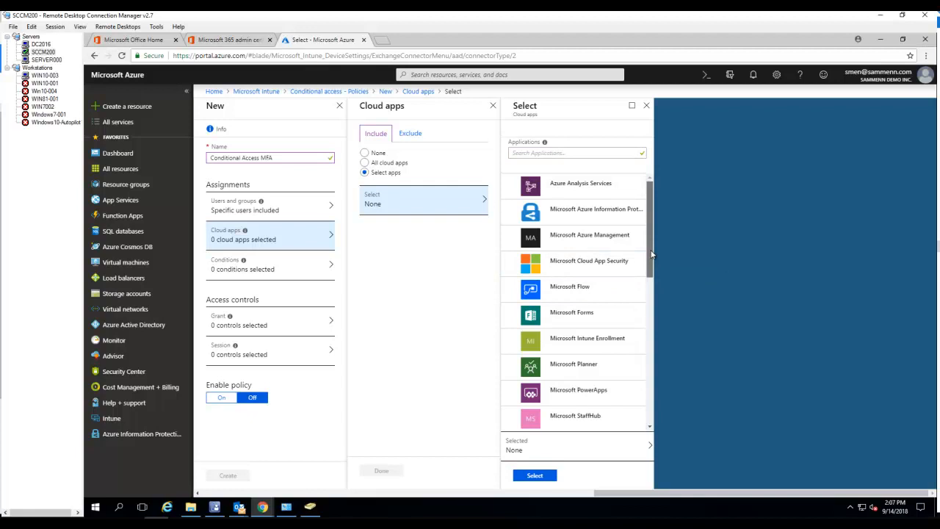
{"action": "scroll", "scroll_direction": "down", "scroll_amount": 3}
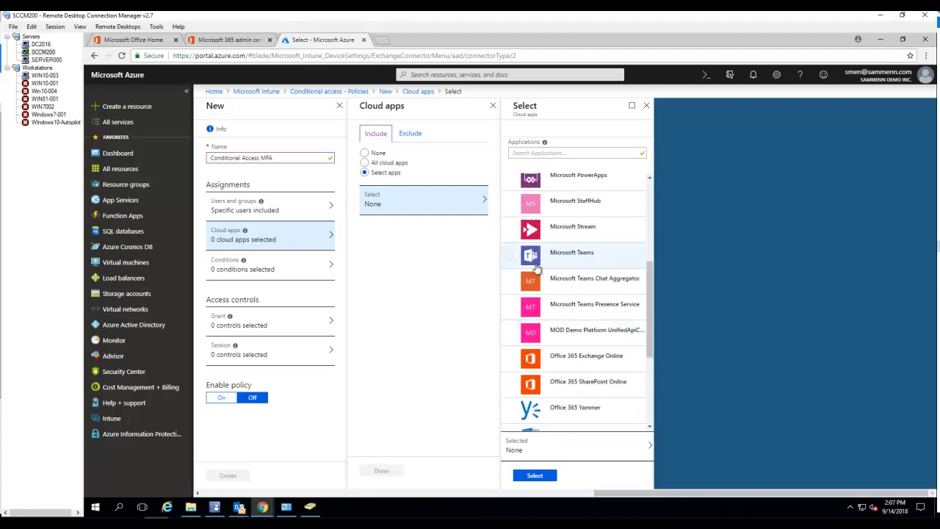
{"action": "left_click", "coordinate": [571, 253]}
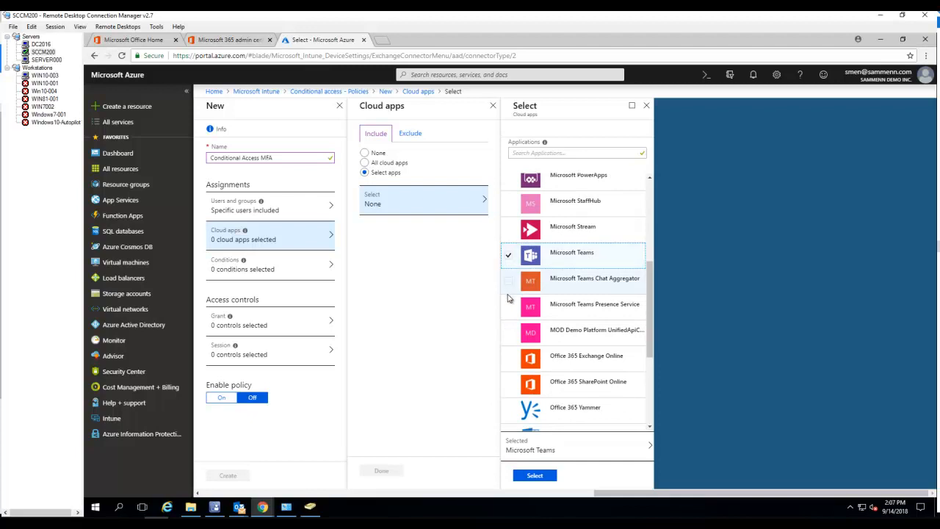
{"action": "mouse_move", "coordinate": [514, 361]}
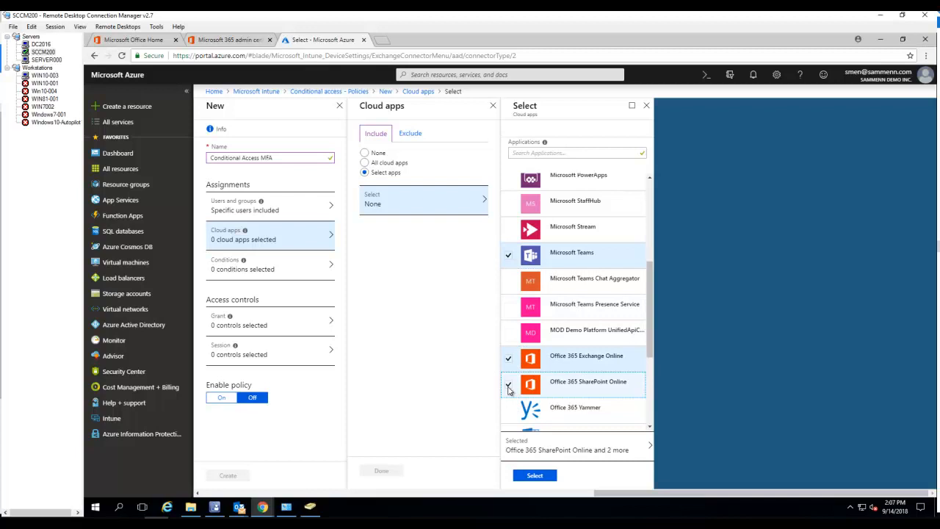
Add Microsoft Forms, Exchange Online and SharePoint Online and confirm the app selection
{"action": "scroll", "scroll_direction": "down", "scroll_amount": 3}
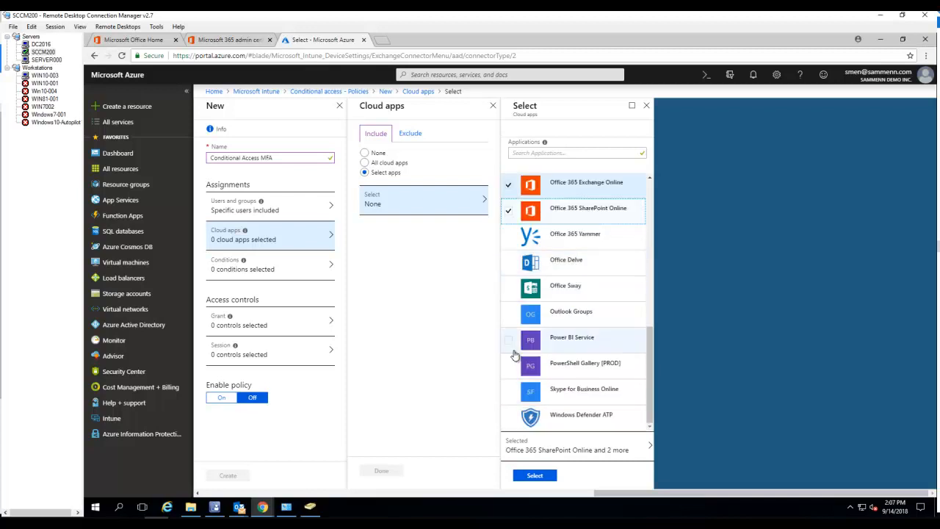
{"action": "mouse_move", "coordinate": [599, 291]}
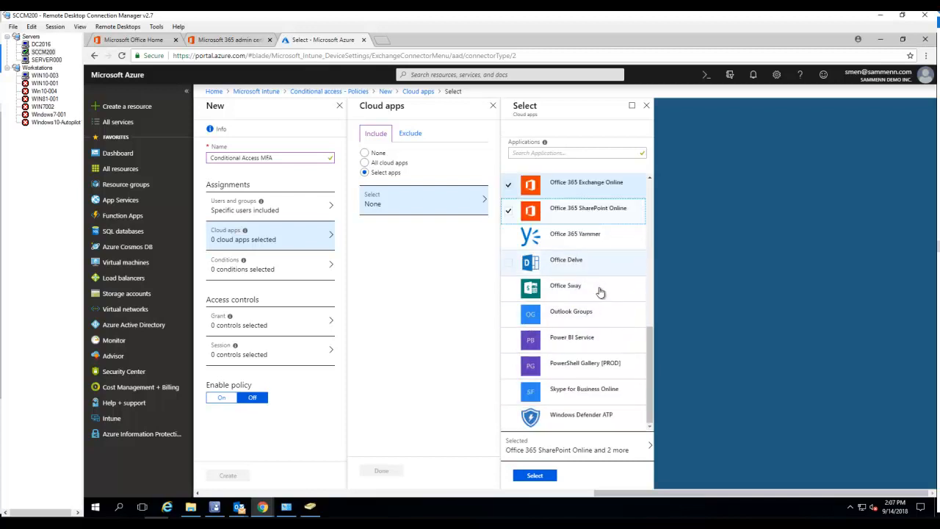
{"action": "scroll", "scroll_direction": "up", "scroll_amount": 3}
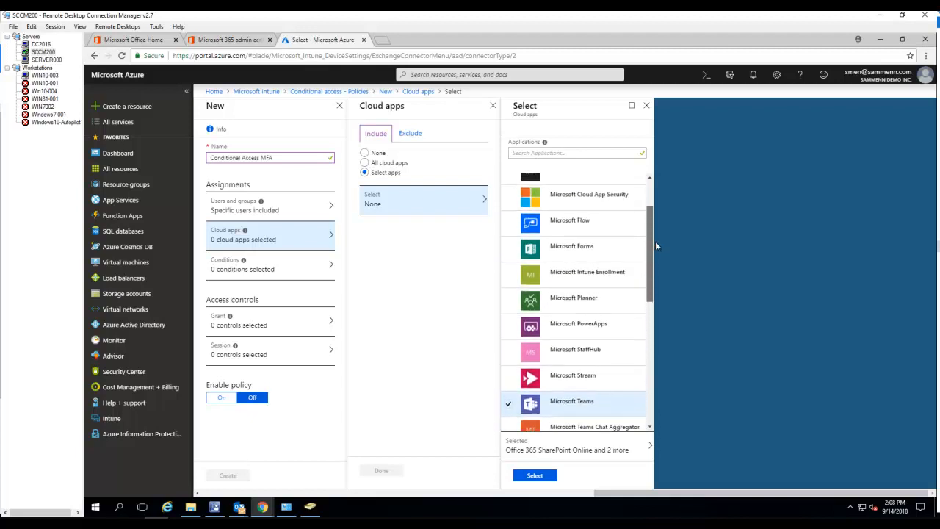
{"action": "scroll", "scroll_direction": "down", "scroll_amount": 3}
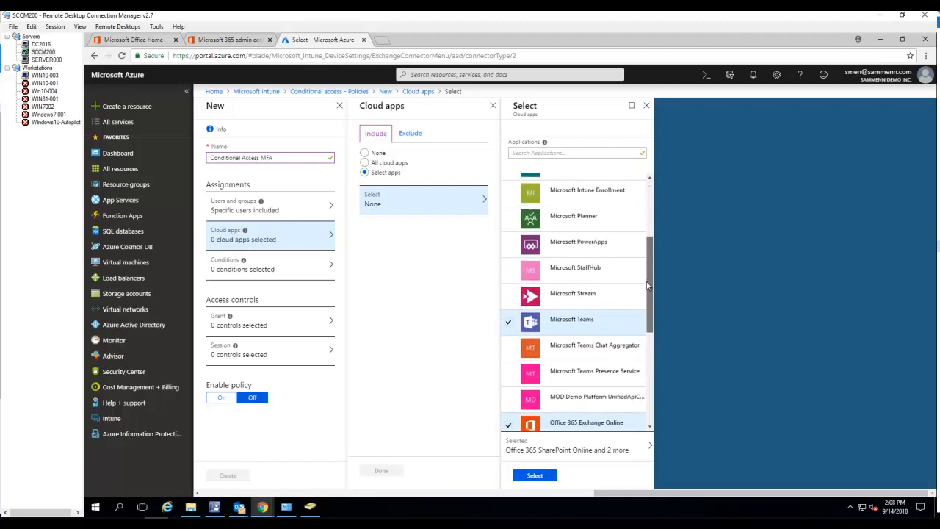
{"action": "scroll", "scroll_direction": "down", "scroll_amount": 3}
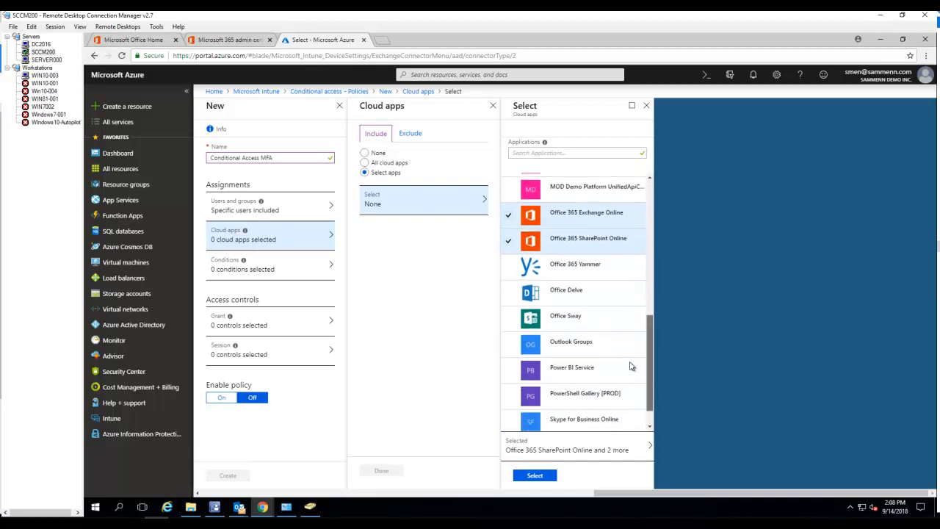
{"action": "scroll", "scroll_direction": "down", "scroll_amount": 3}
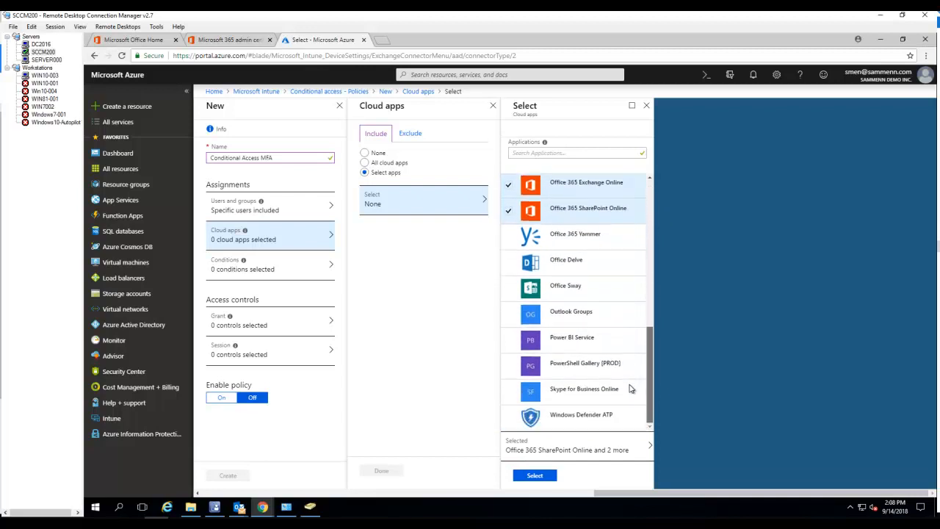
{"action": "scroll", "scroll_direction": "up", "scroll_amount": 3}
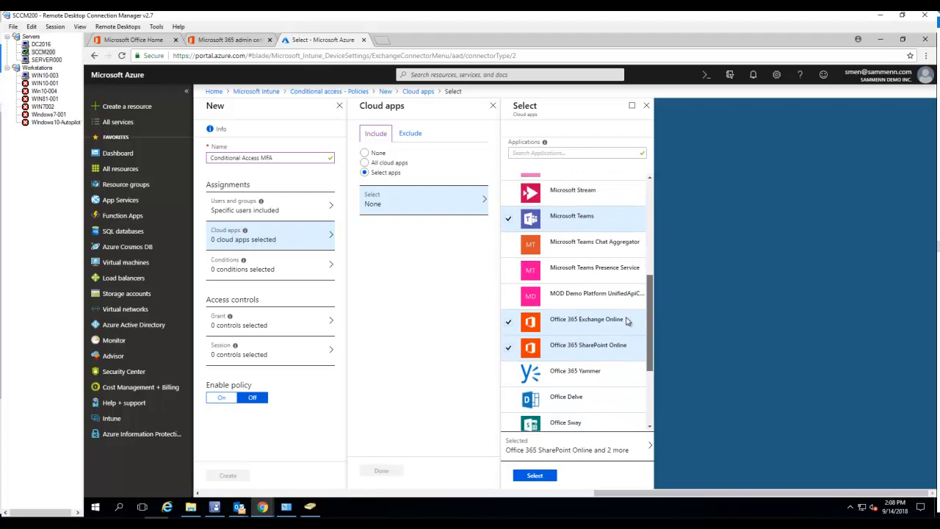
{"action": "scroll", "scroll_direction": "up", "scroll_amount": 3}
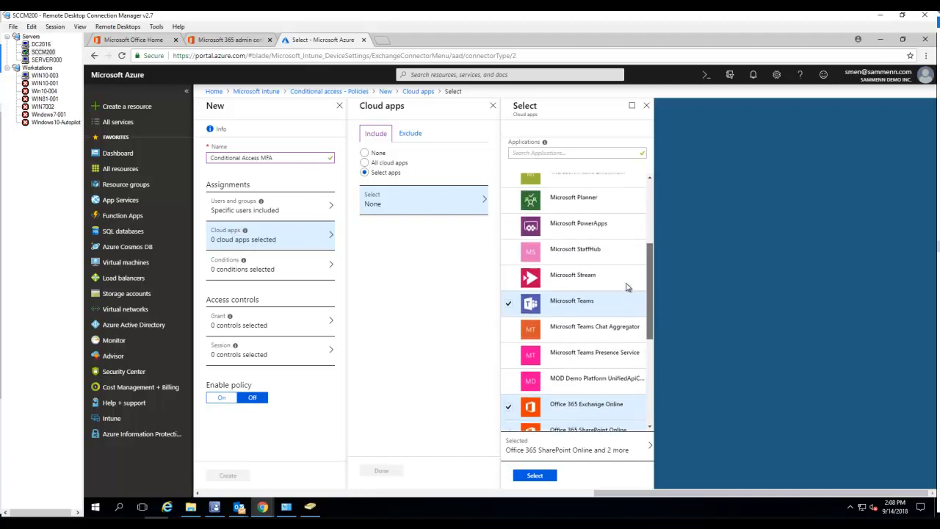
{"action": "scroll", "scroll_direction": "up", "scroll_amount": 3}
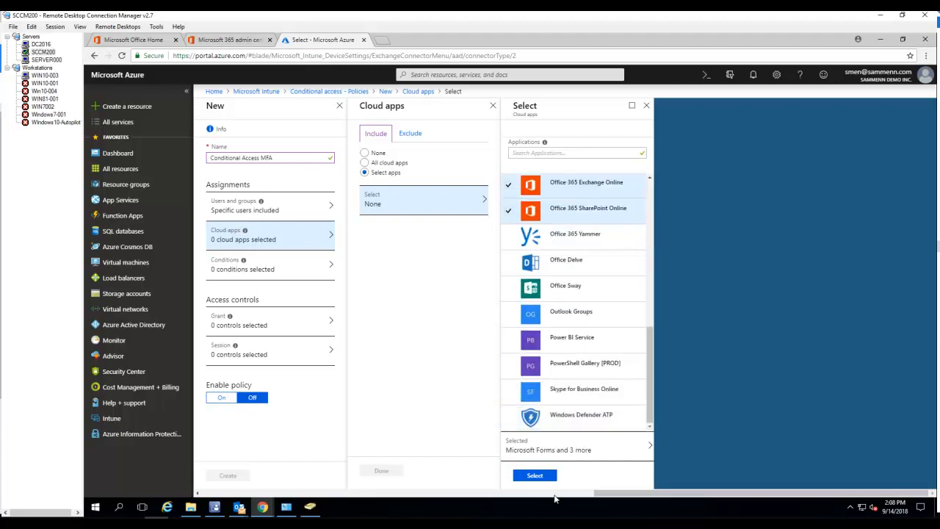
{"action": "left_click", "coordinate": [534, 475]}
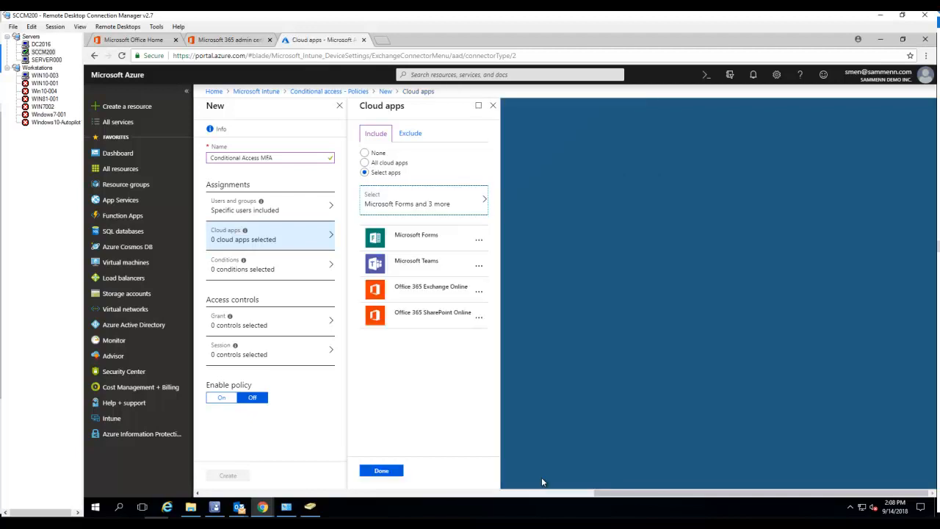
{"action": "mouse_move", "coordinate": [432, 357]}
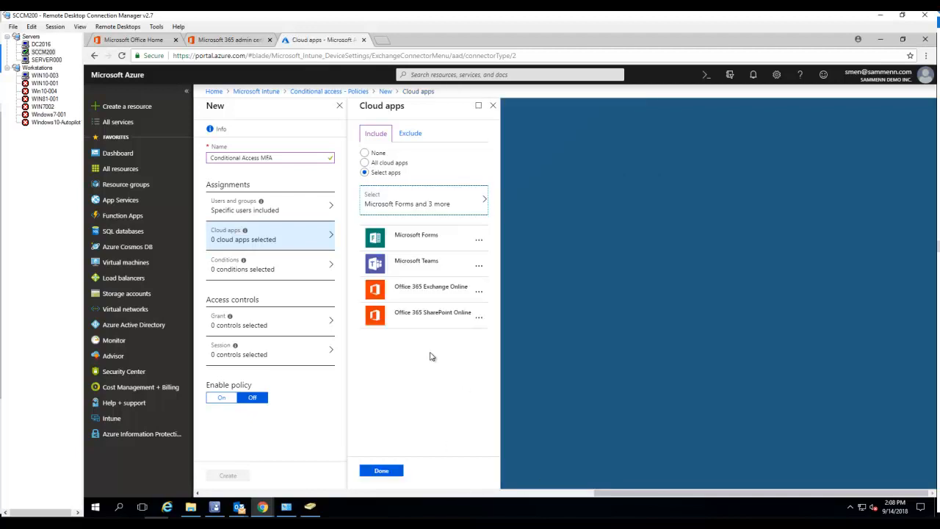
{"action": "mouse_move", "coordinate": [425, 318]}
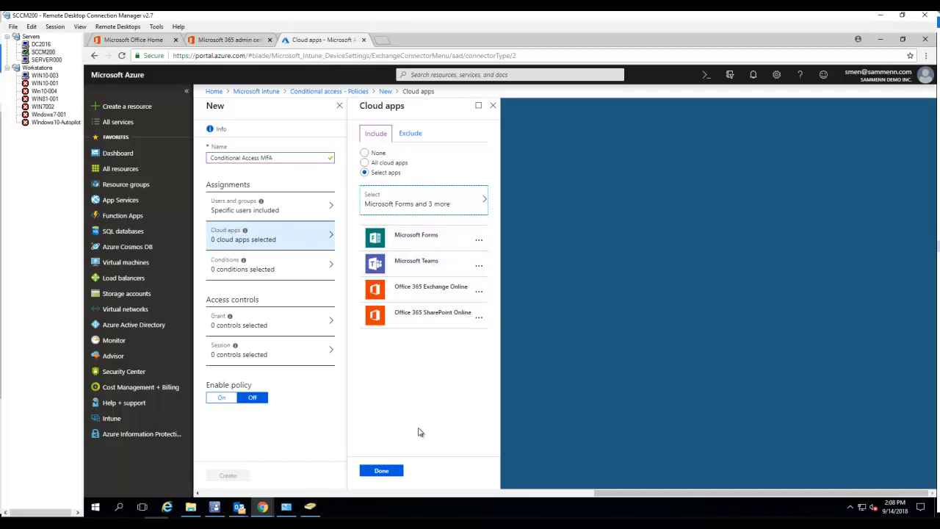
{"action": "mouse_move", "coordinate": [423, 357]}
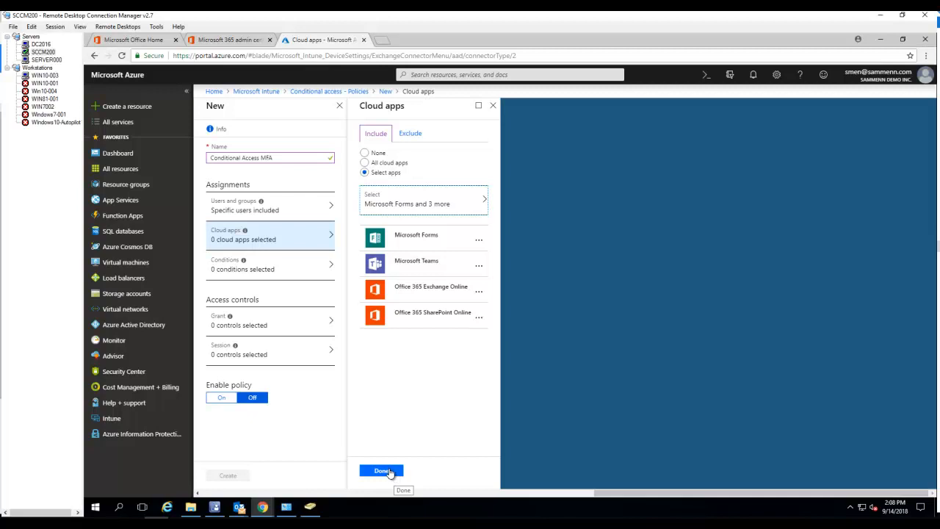
Apply the four chosen cloud apps, then go to the Grant access controls
{"action": "left_click", "coordinate": [381, 470]}
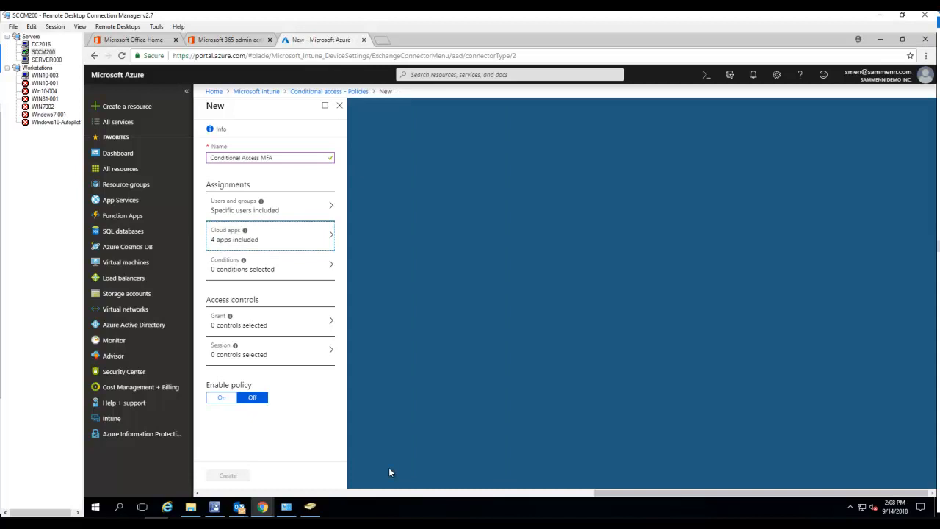
{"action": "mouse_move", "coordinate": [290, 301]}
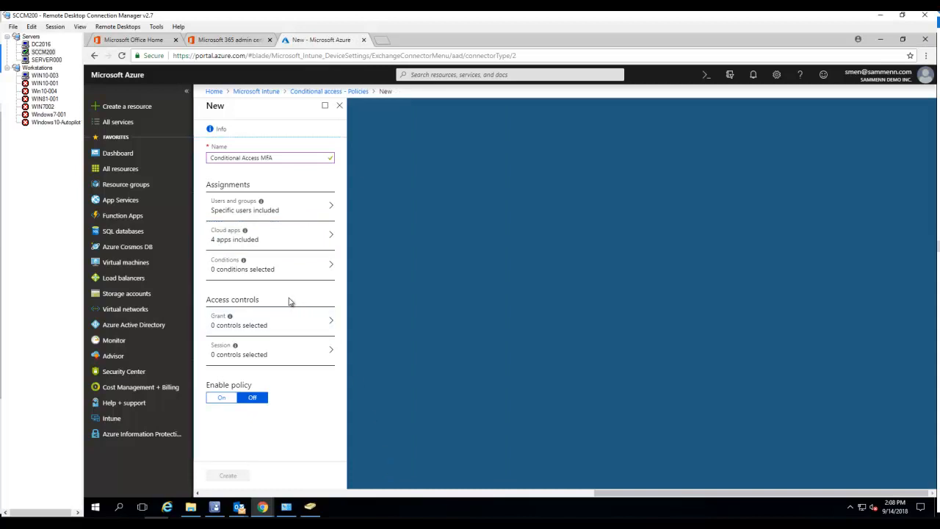
{"action": "mouse_move", "coordinate": [285, 306]}
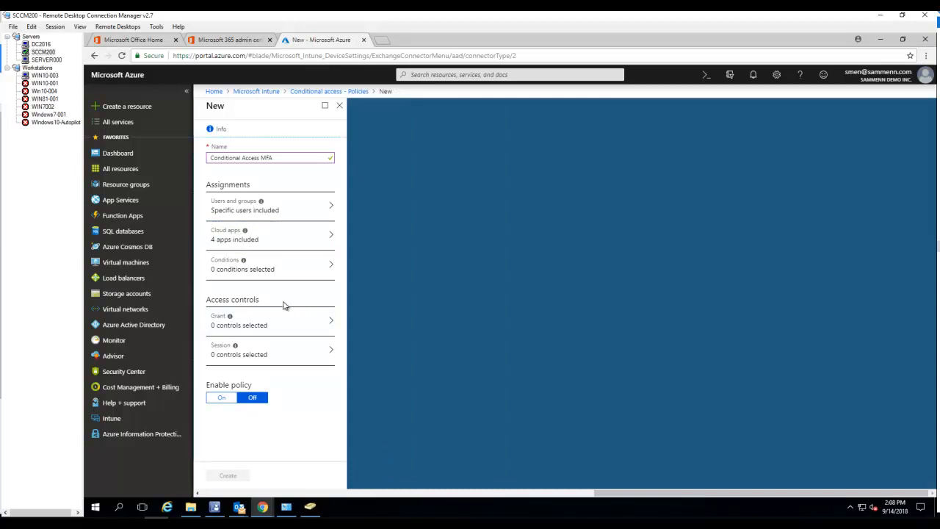
{"action": "left_click", "coordinate": [271, 321]}
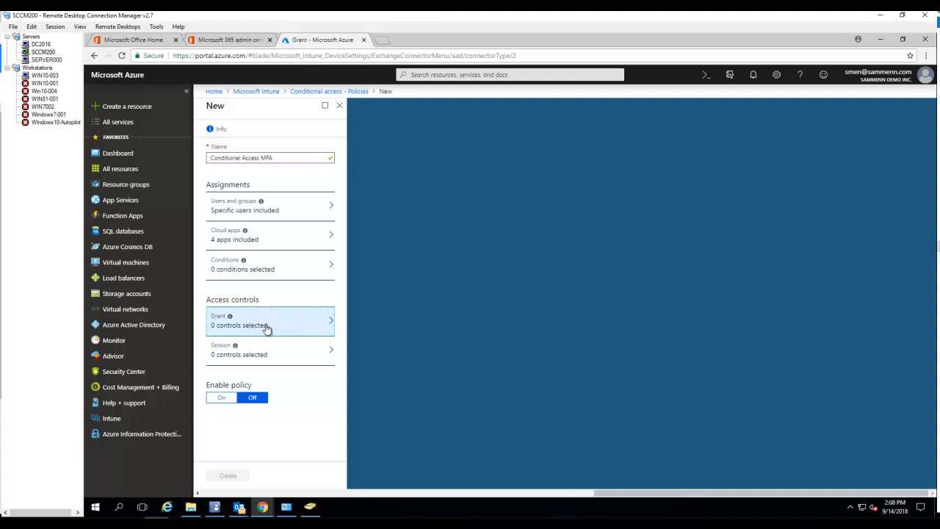
Grant access requiring multi-factor authentication only, leaving hybrid Azure AD joined unchecked
{"action": "left_click", "coordinate": [267, 320]}
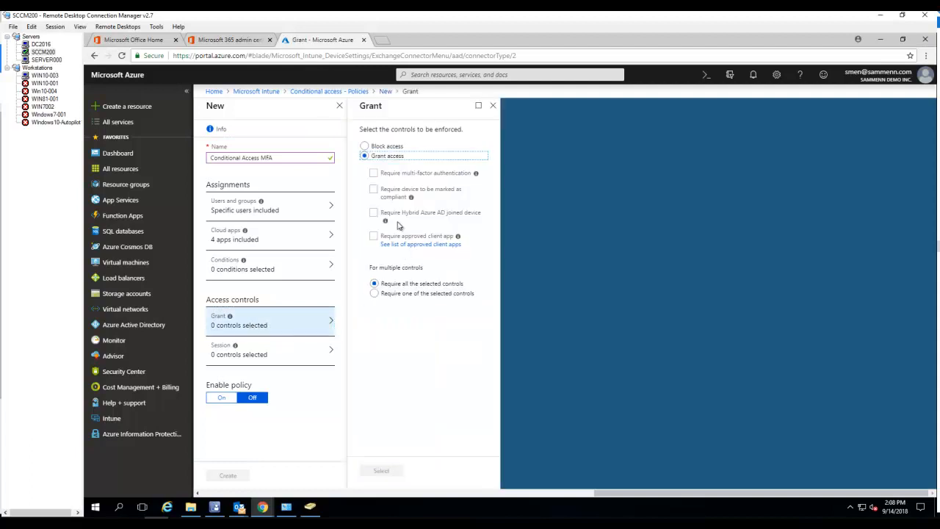
{"action": "mouse_move", "coordinate": [432, 176]}
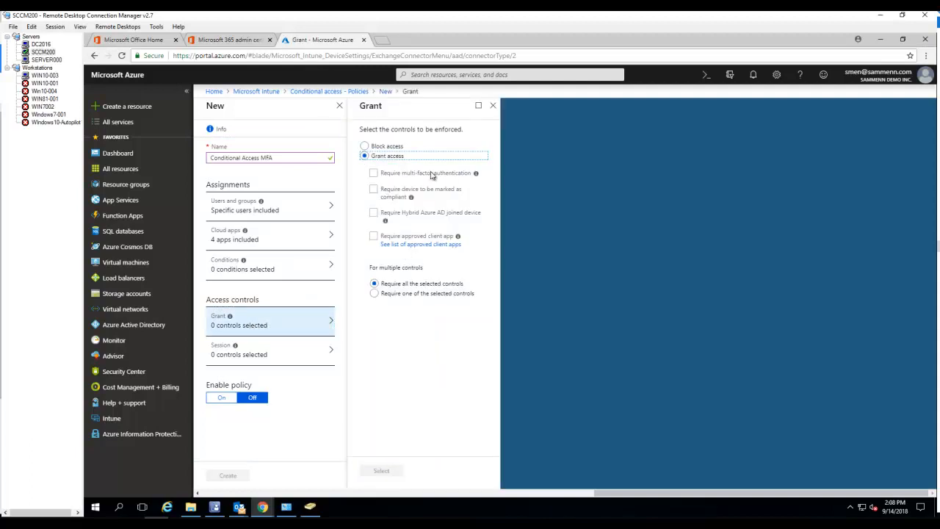
{"action": "left_click", "coordinate": [373, 173]}
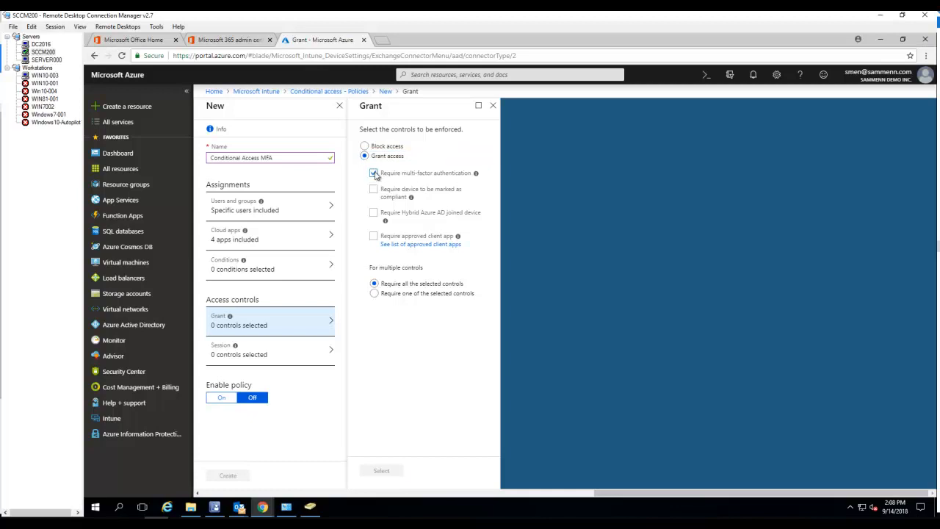
{"action": "left_click", "coordinate": [373, 174]}
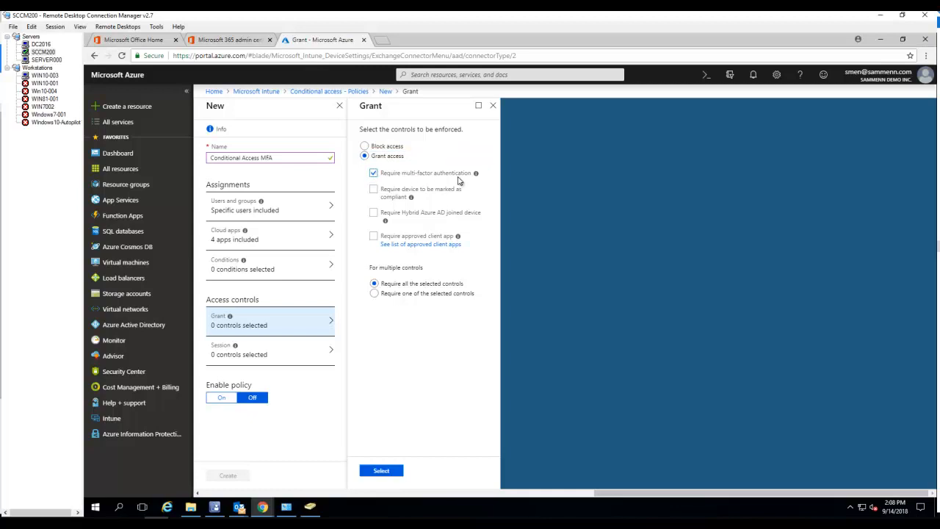
{"action": "mouse_move", "coordinate": [469, 179]}
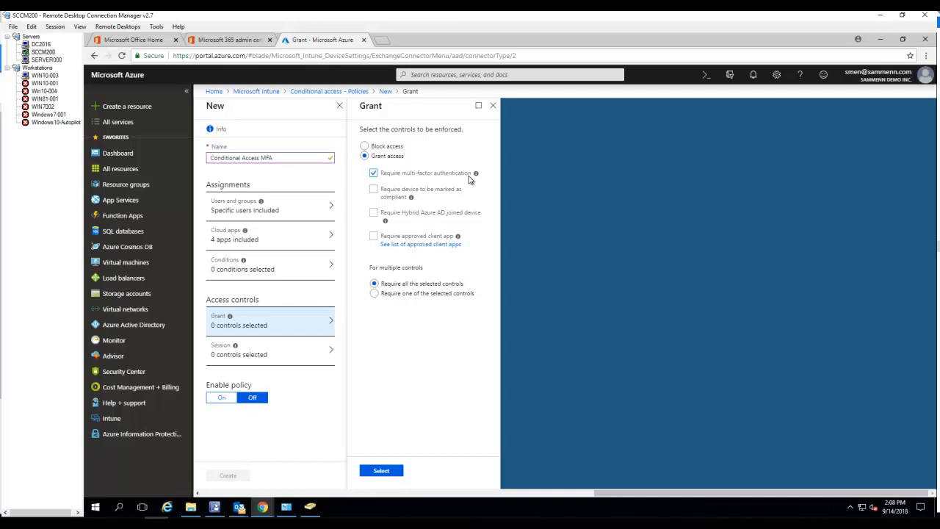
{"action": "mouse_move", "coordinate": [381, 226]}
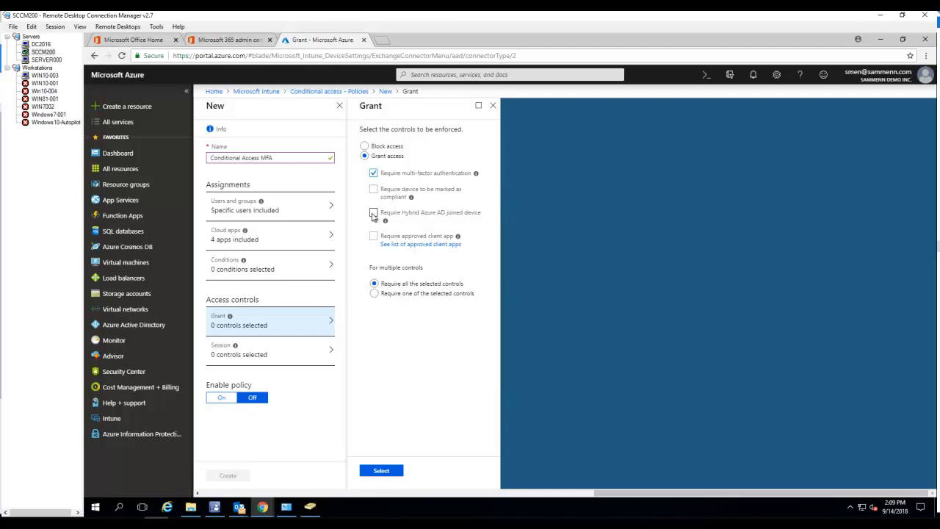
{"action": "left_click", "coordinate": [373, 212]}
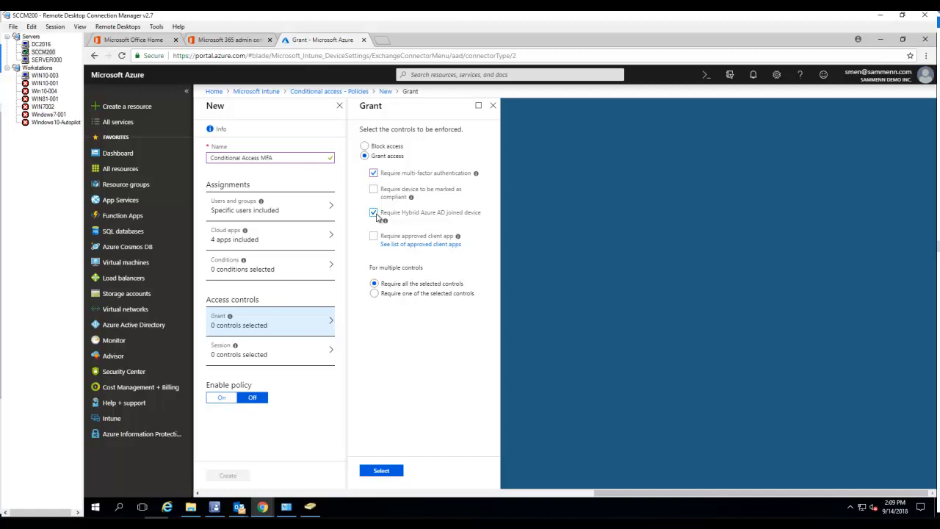
{"action": "left_click", "coordinate": [373, 211]}
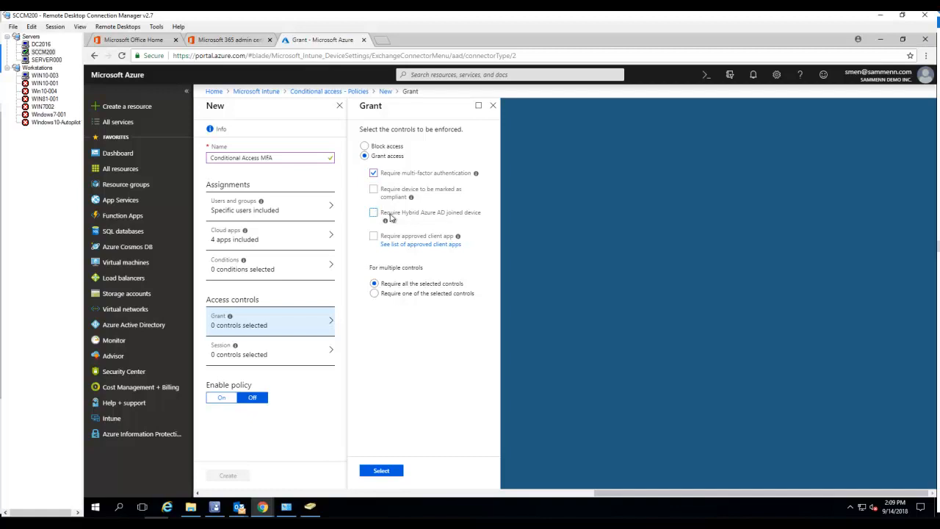
{"action": "mouse_move", "coordinate": [452, 370]}
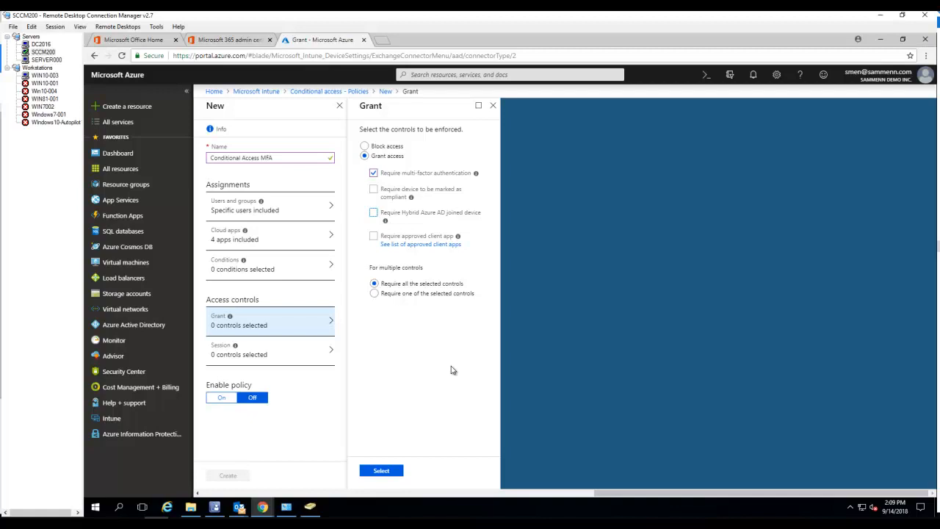
{"action": "mouse_move", "coordinate": [403, 205]}
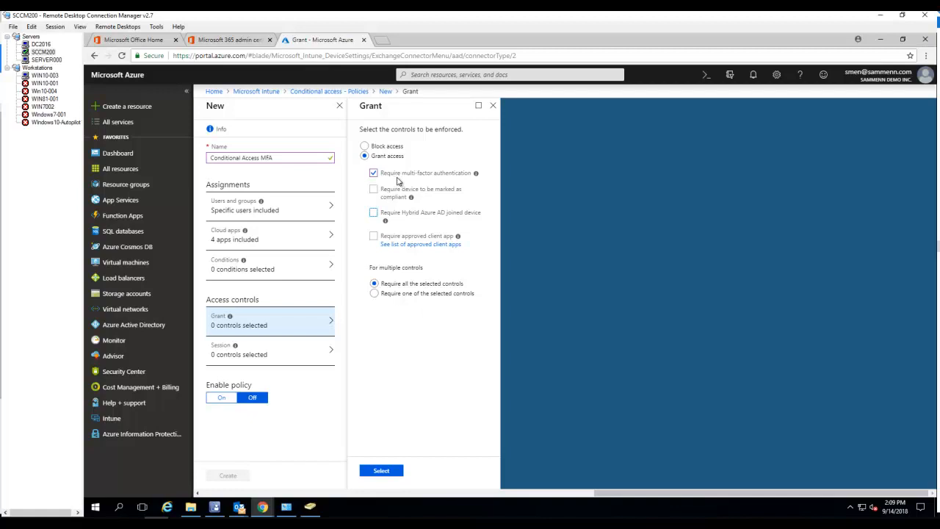
{"action": "mouse_move", "coordinate": [439, 246]}
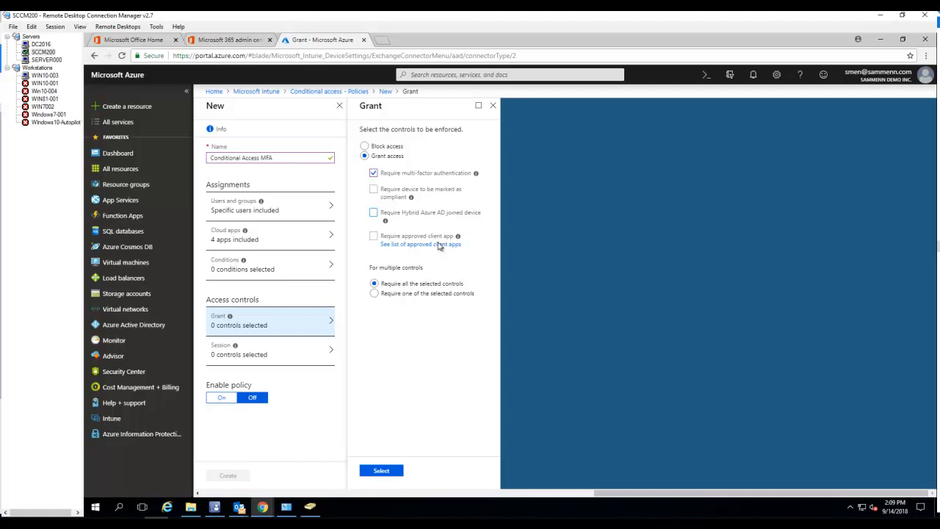
{"action": "left_click", "coordinate": [382, 469]}
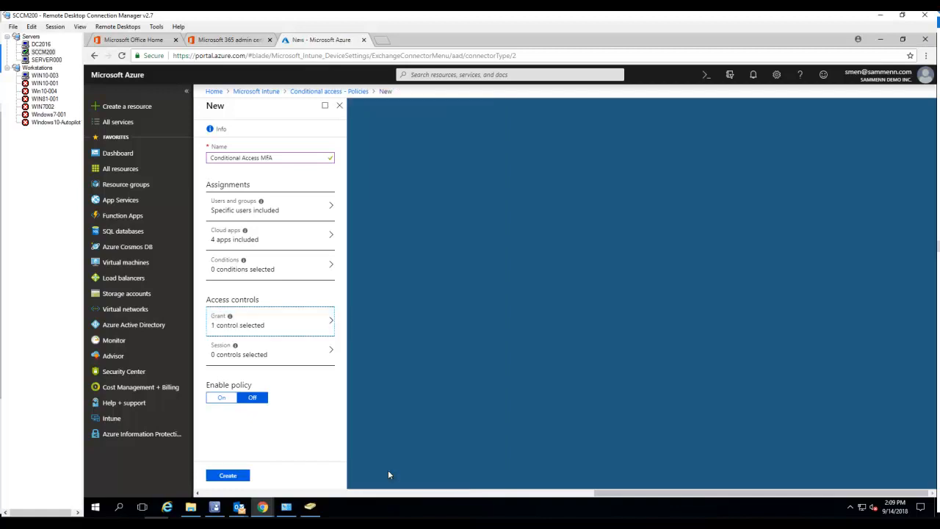
Go to the Session controls under Access controls
{"action": "left_click", "coordinate": [220, 397]}
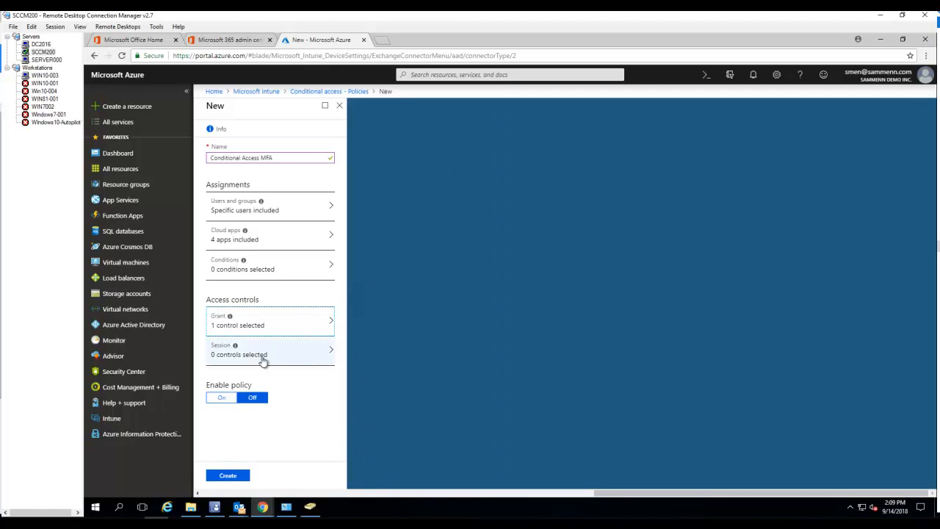
{"action": "mouse_move", "coordinate": [252, 359]}
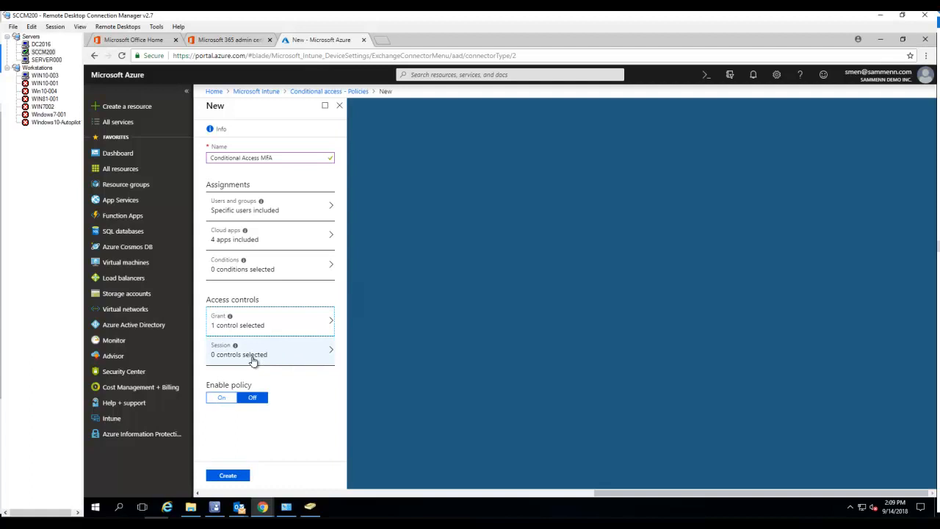
{"action": "left_click", "coordinate": [270, 350]}
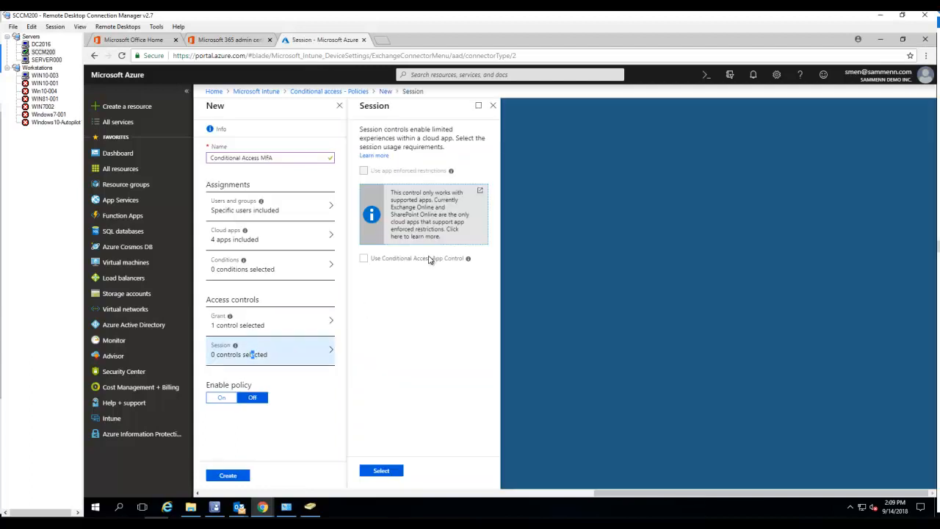
{"action": "mouse_move", "coordinate": [367, 161]}
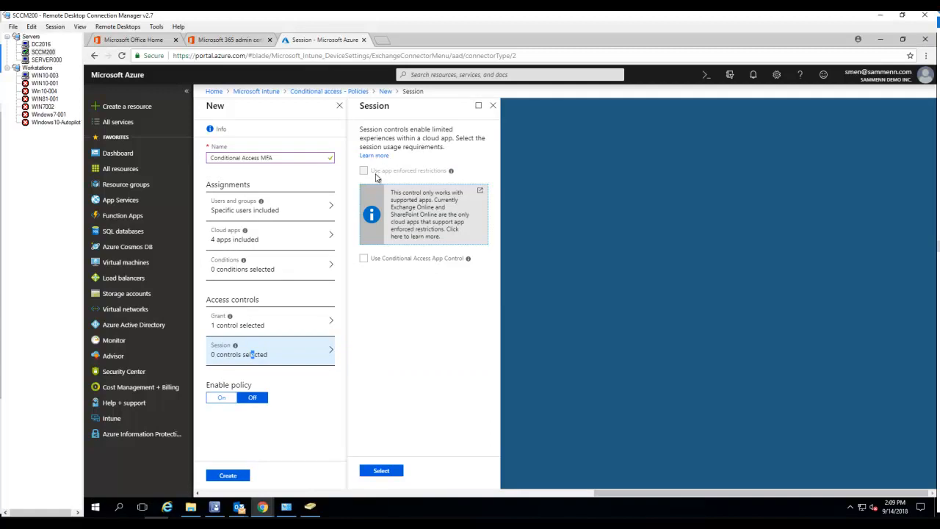
{"action": "mouse_move", "coordinate": [400, 257]}
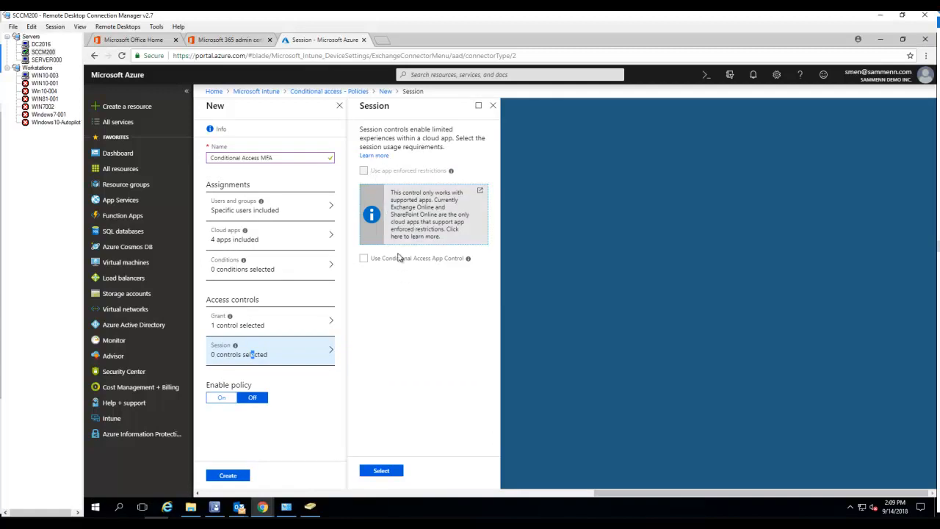
{"action": "mouse_move", "coordinate": [367, 267]}
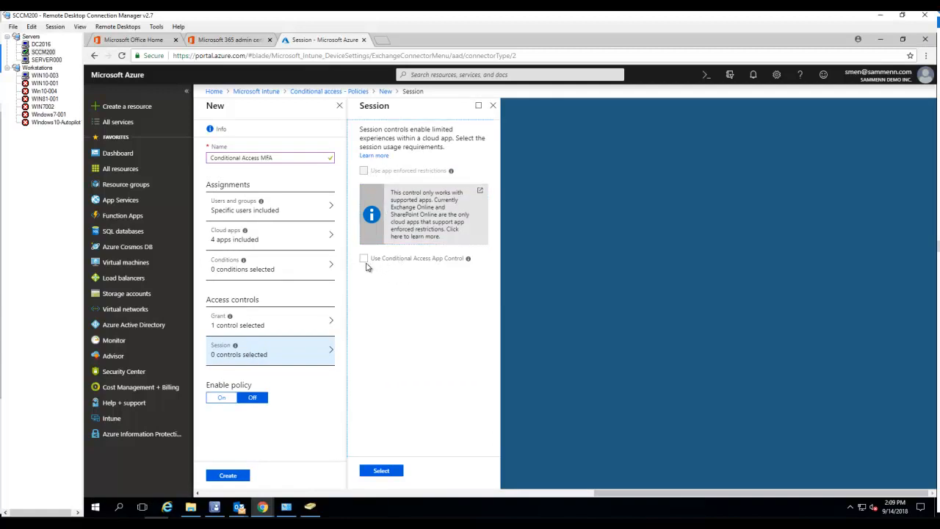
Toggle Conditional Access App Control on and off, then close Session without applying
{"action": "left_click", "coordinate": [364, 259]}
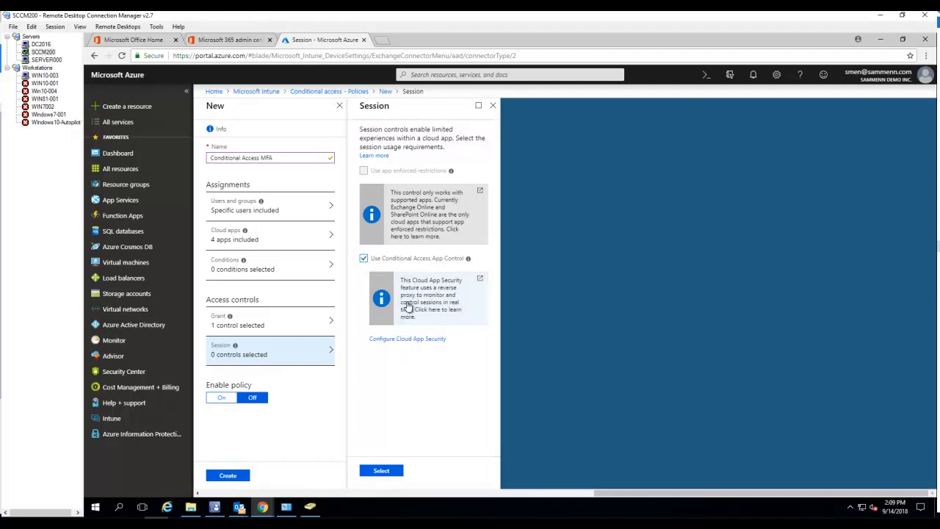
{"action": "mouse_move", "coordinate": [440, 299]}
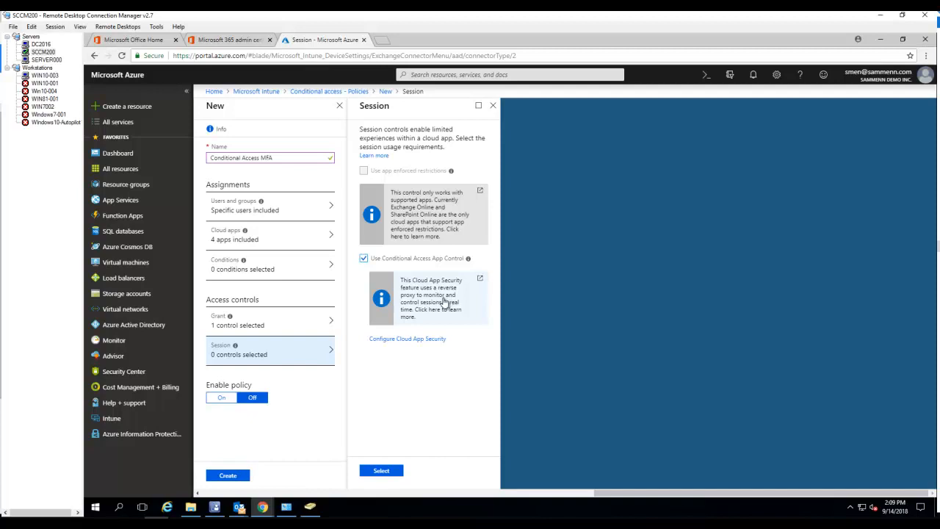
{"action": "mouse_move", "coordinate": [423, 297]}
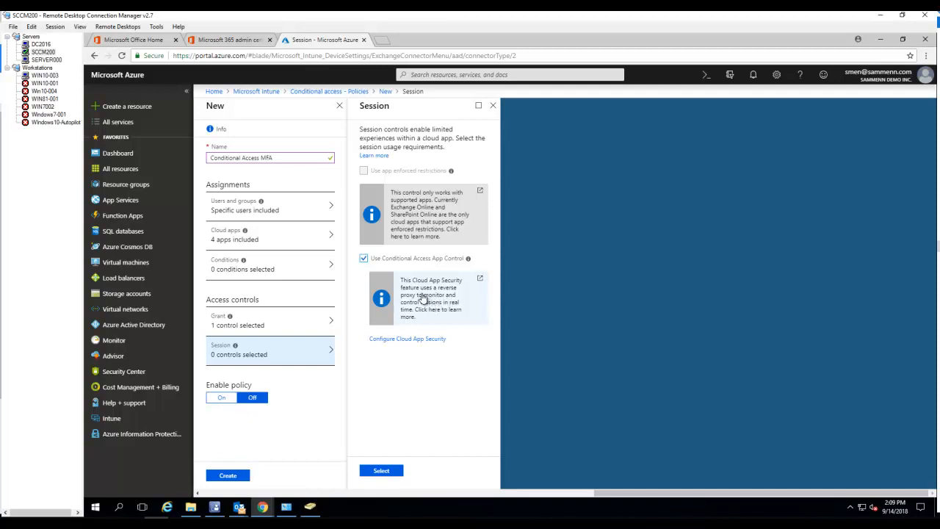
{"action": "left_click", "coordinate": [364, 259]}
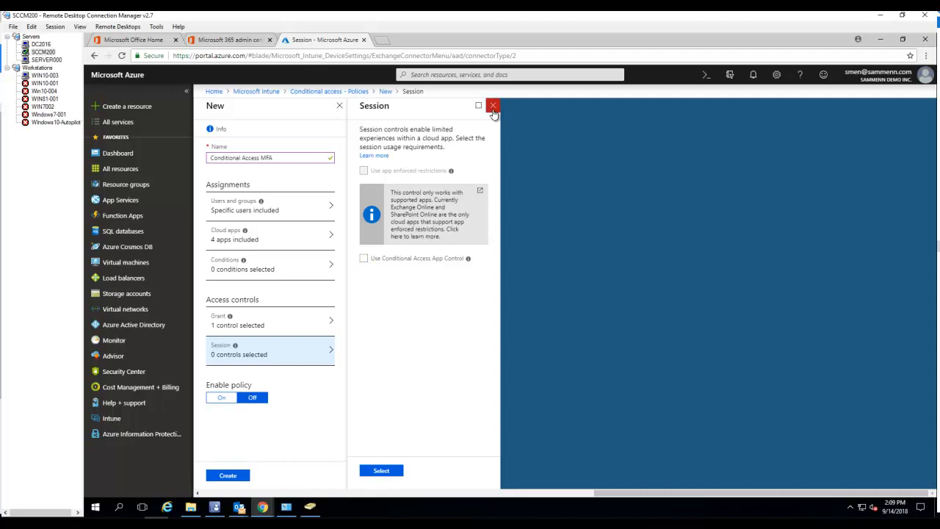
{"action": "left_click", "coordinate": [493, 106]}
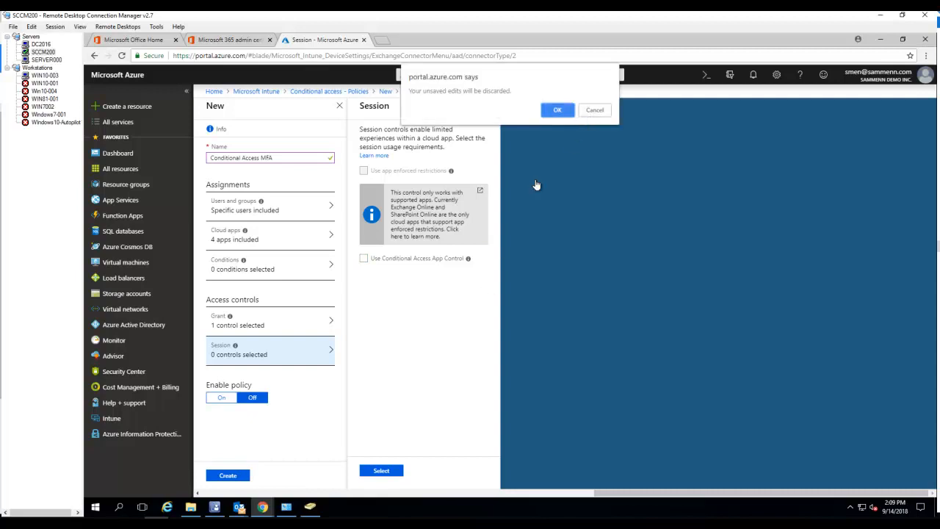
Discard the session edits and create the Conditional Access MFA policy with Enable policy On
{"action": "left_click", "coordinate": [558, 109]}
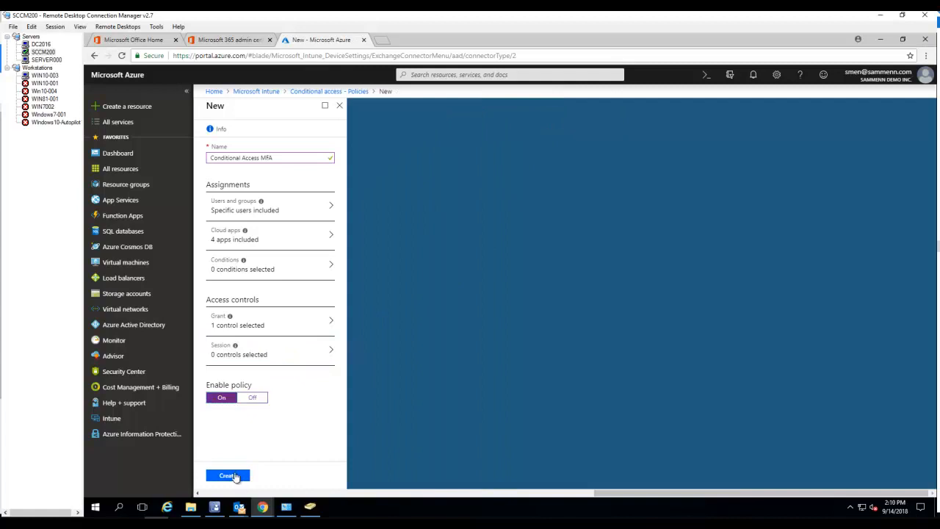
{"action": "left_click", "coordinate": [227, 476]}
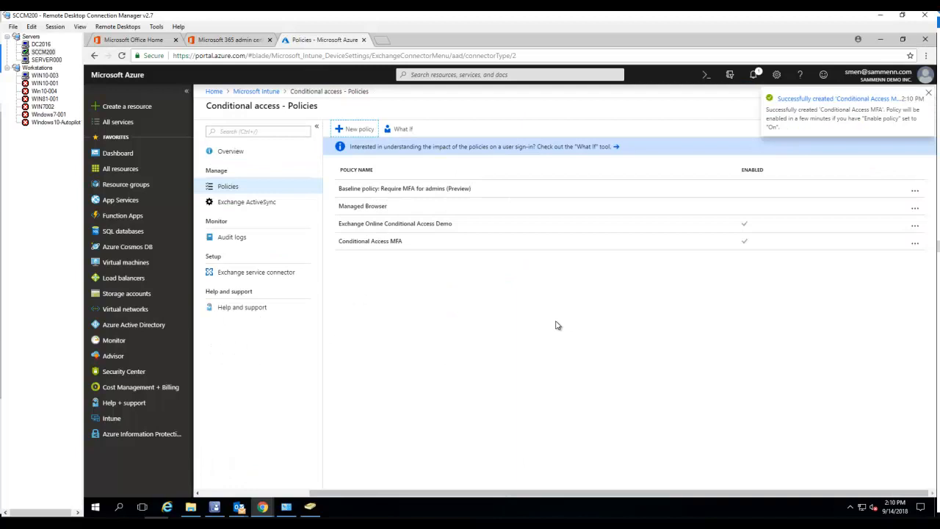
{"action": "mouse_move", "coordinate": [543, 330]}
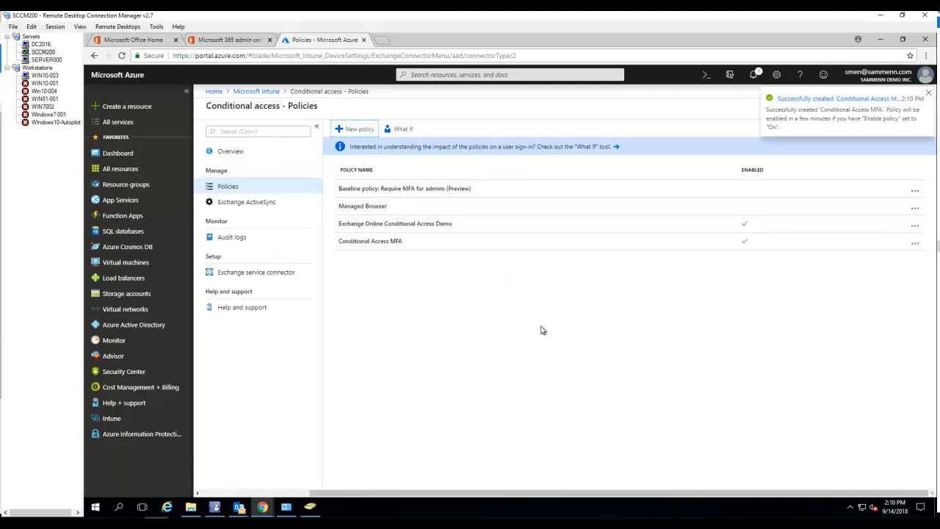
Reopen the saved Conditional Access MFA policy from the Conditional access policies list
{"action": "left_click", "coordinate": [928, 92]}
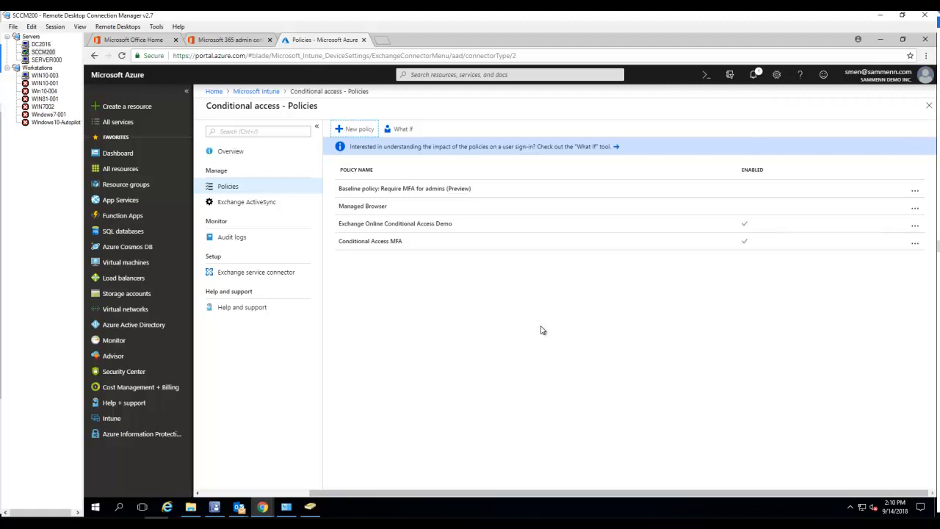
{"action": "mouse_move", "coordinate": [565, 408]}
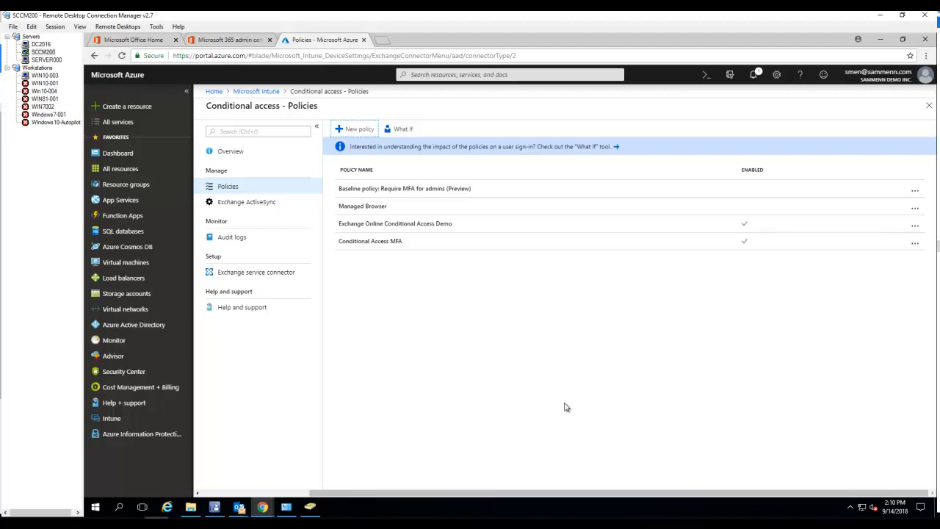
{"action": "mouse_move", "coordinate": [554, 389]}
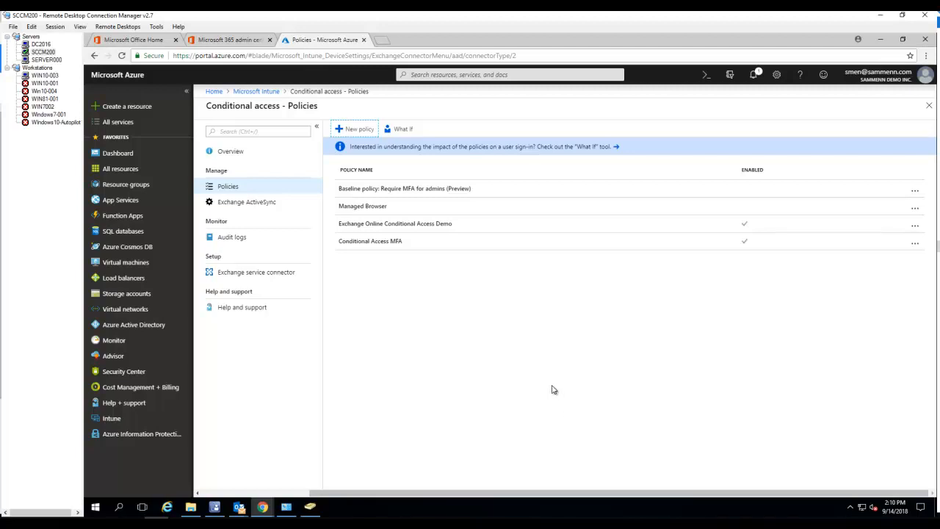
{"action": "mouse_move", "coordinate": [288, 253]}
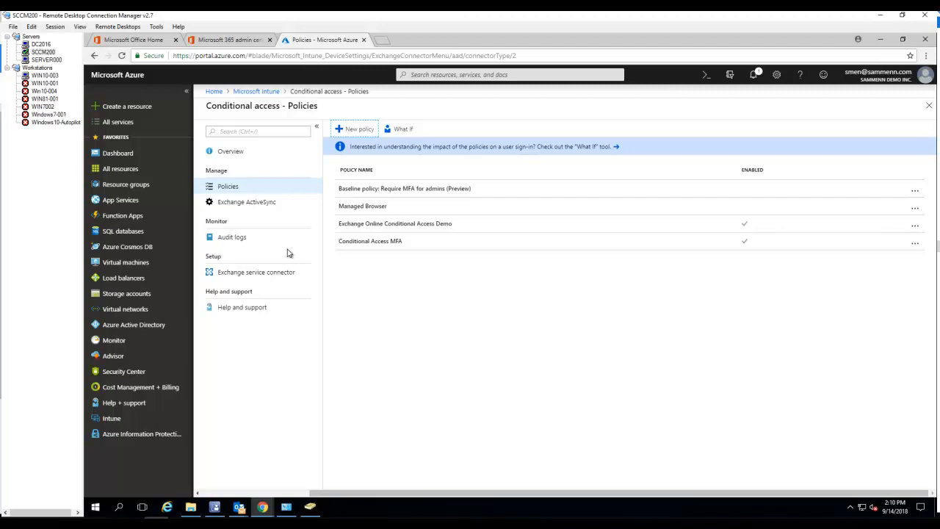
{"action": "mouse_move", "coordinate": [393, 245]}
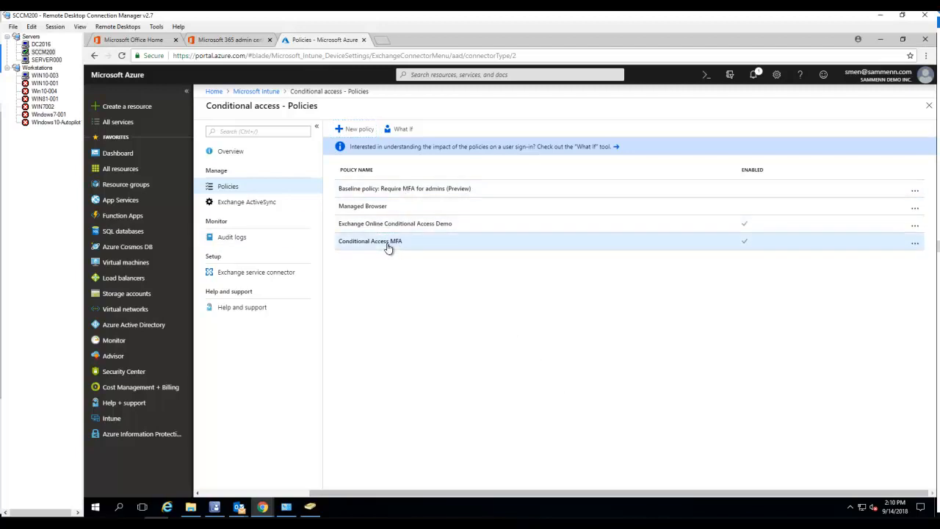
{"action": "left_click", "coordinate": [370, 241]}
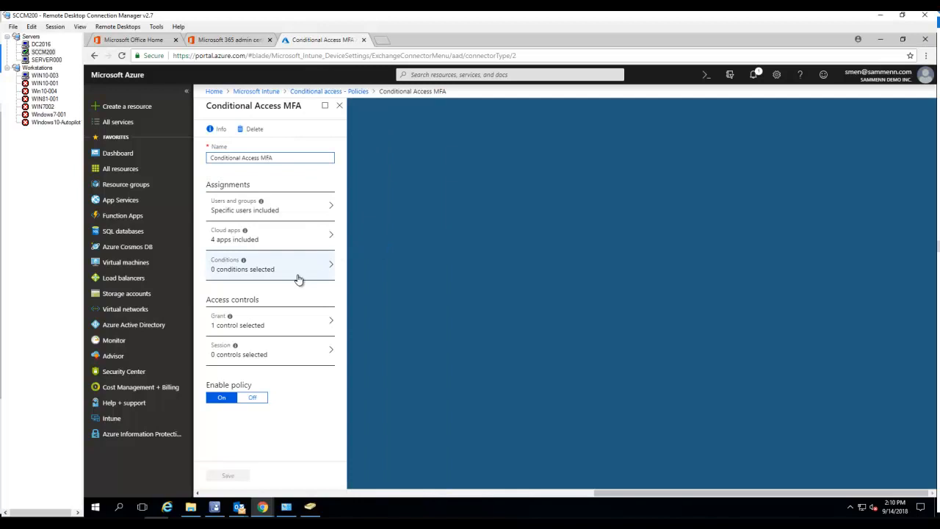
Review the grant controls, then reach the Locations condition under the policy's Conditions
{"action": "left_click", "coordinate": [271, 324]}
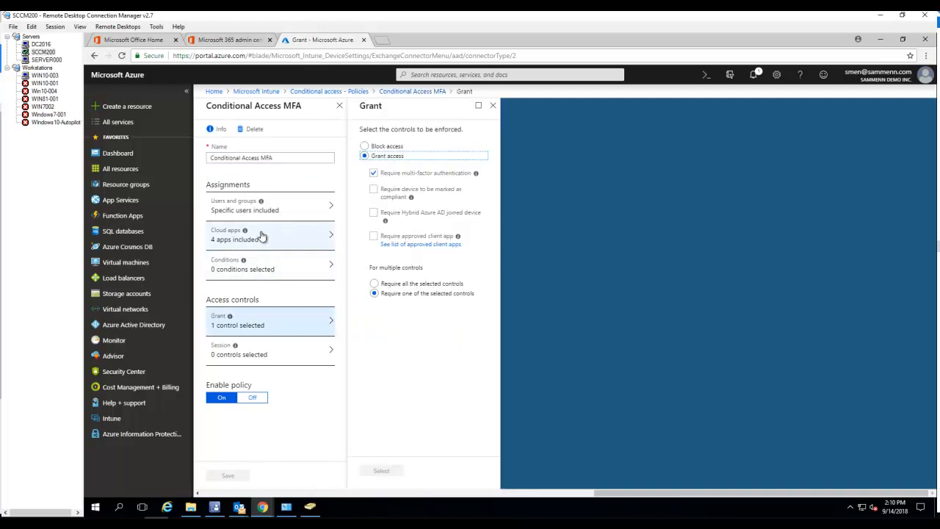
{"action": "mouse_move", "coordinate": [271, 269]}
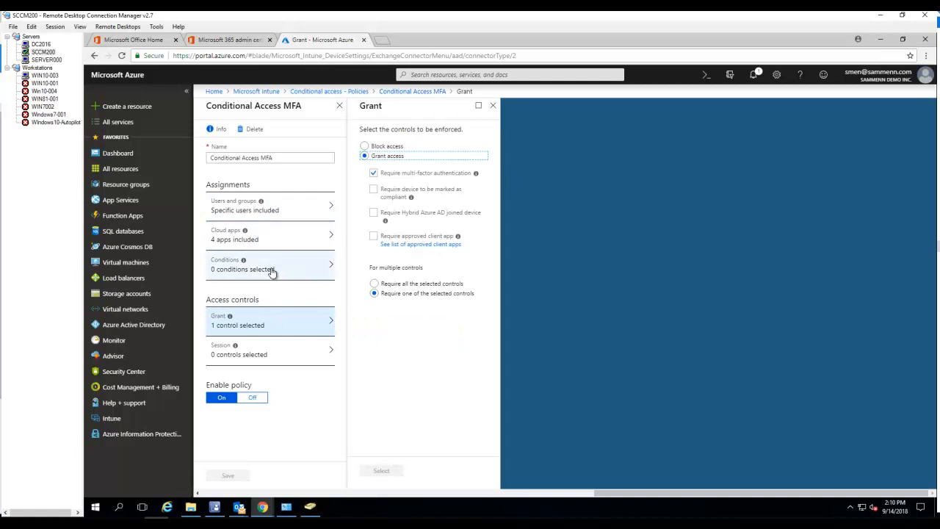
{"action": "left_click", "coordinate": [270, 264]}
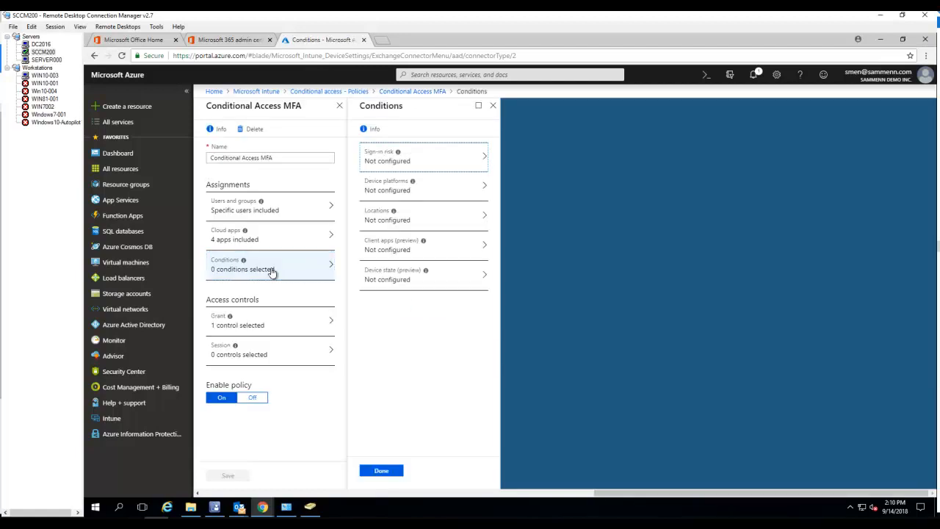
{"action": "mouse_move", "coordinate": [279, 276]}
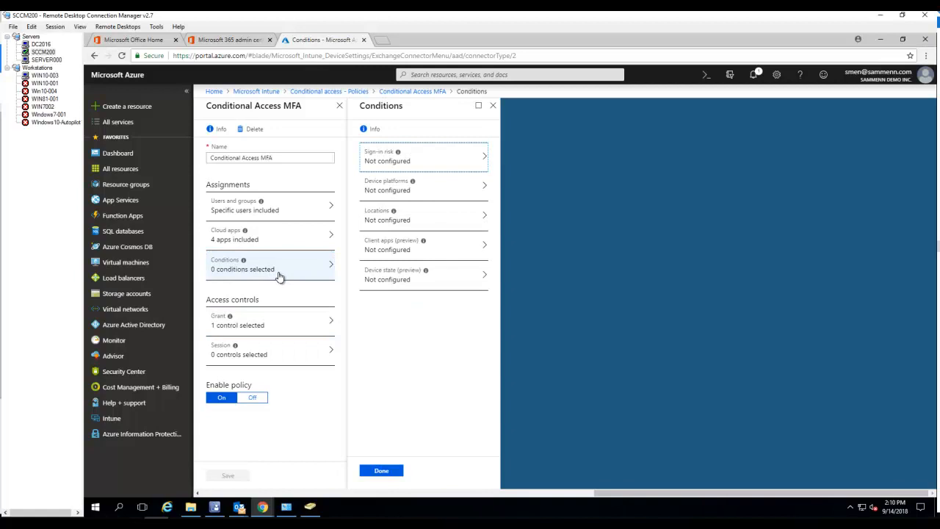
{"action": "mouse_move", "coordinate": [400, 221]}
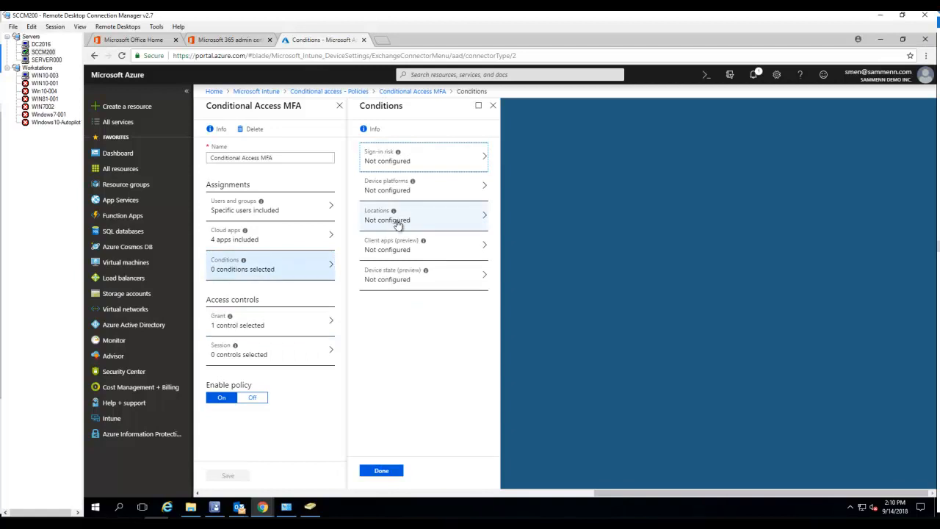
{"action": "mouse_move", "coordinate": [400, 220]}
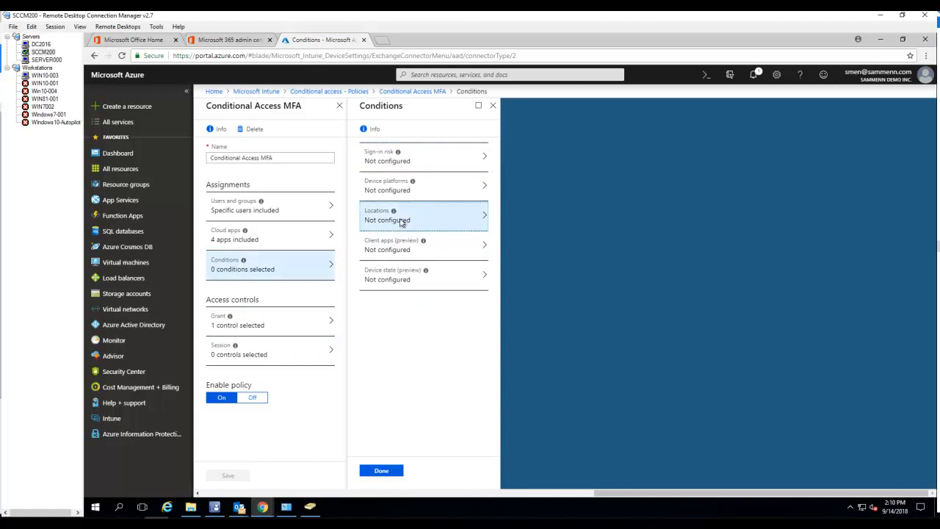
{"action": "left_click", "coordinate": [423, 214]}
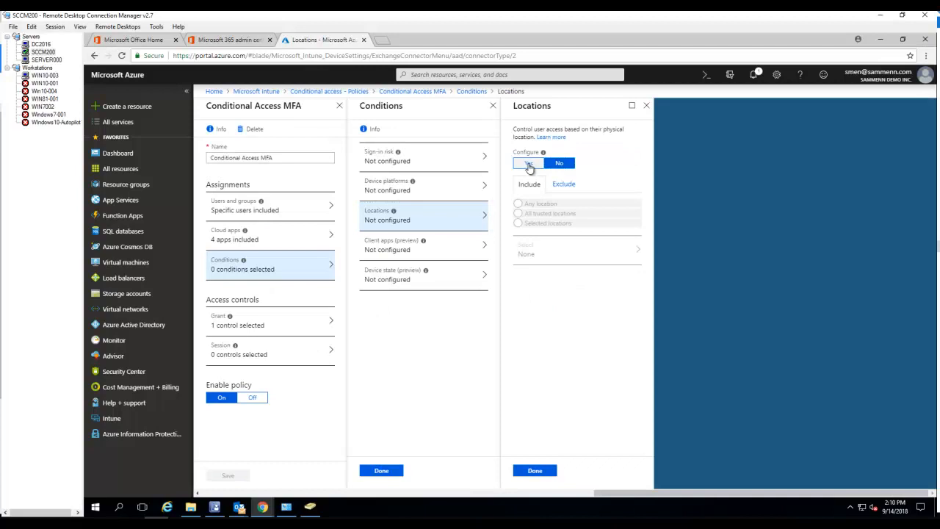
Configure Locations to Yes, include Any location and exclude All trusted locations
{"action": "left_click", "coordinate": [528, 161]}
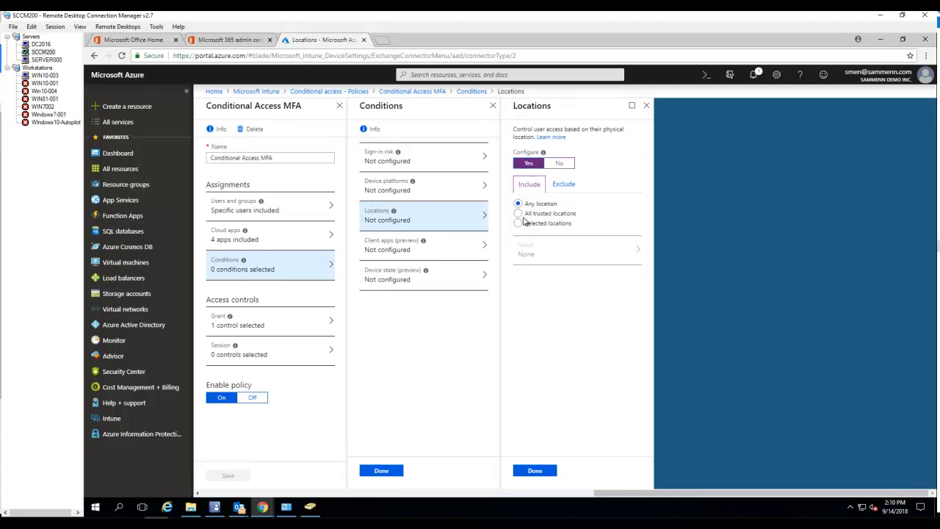
{"action": "mouse_move", "coordinate": [520, 217]}
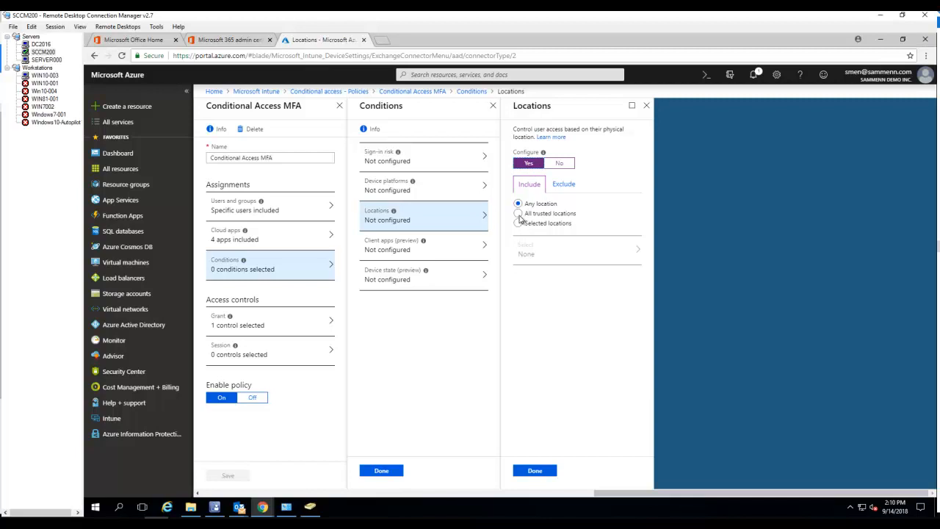
{"action": "left_click", "coordinate": [519, 213]}
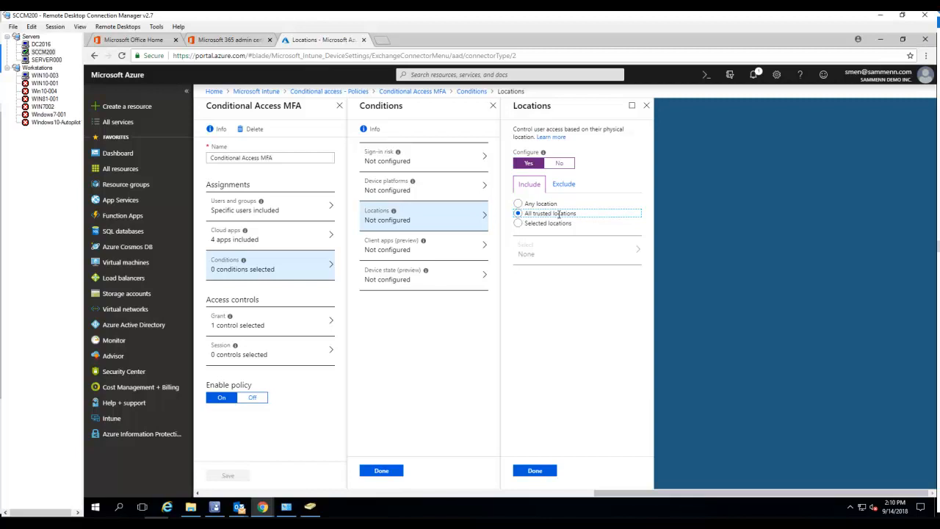
{"action": "left_click", "coordinate": [518, 203]}
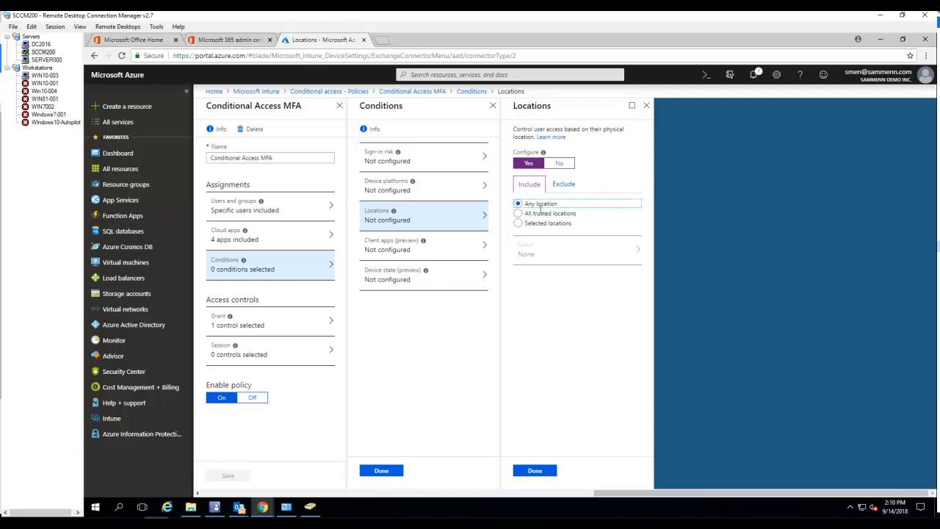
{"action": "left_click", "coordinate": [564, 183]}
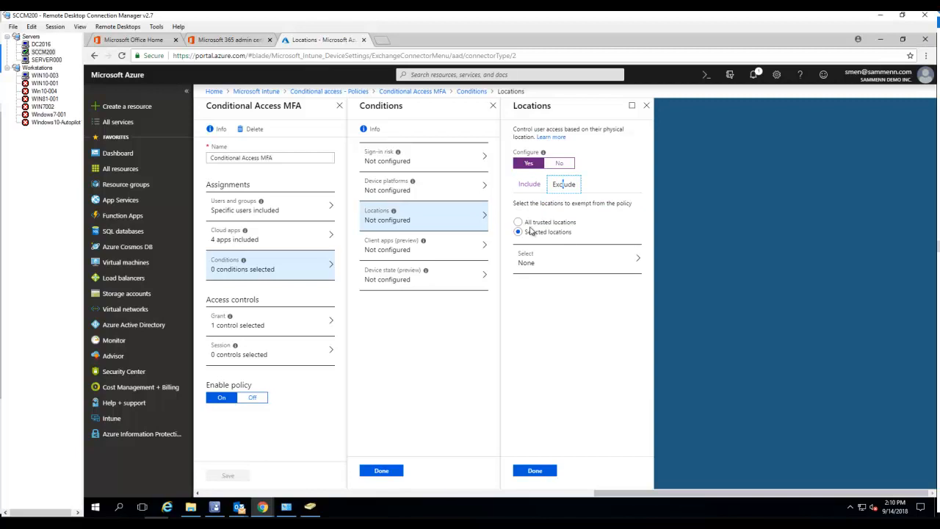
{"action": "left_click", "coordinate": [518, 222]}
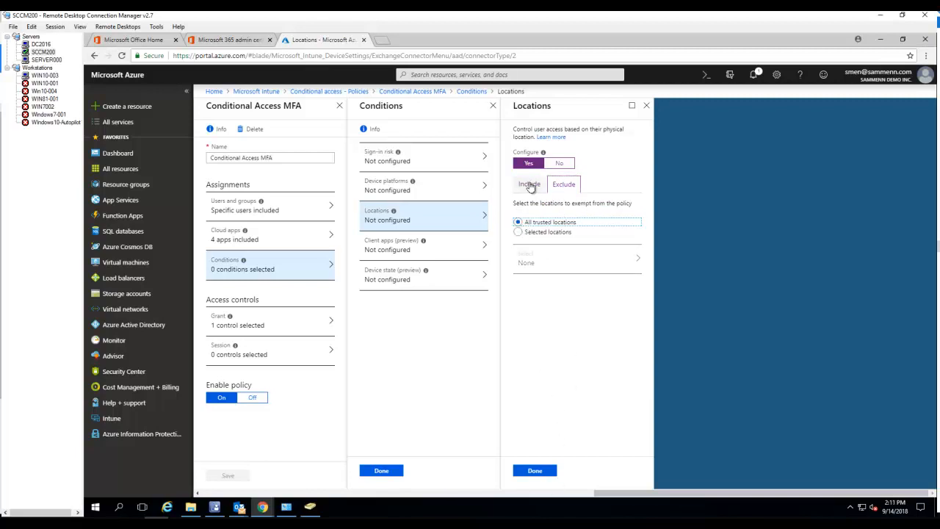
Recheck the Include and Exclude lists, keeping all trusted locations excluded
{"action": "left_click", "coordinate": [529, 184]}
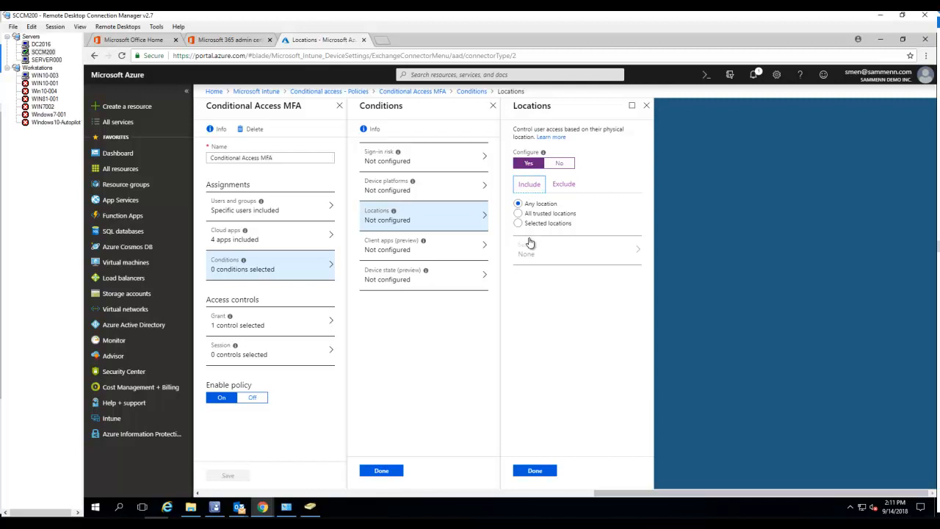
{"action": "mouse_move", "coordinate": [567, 207]}
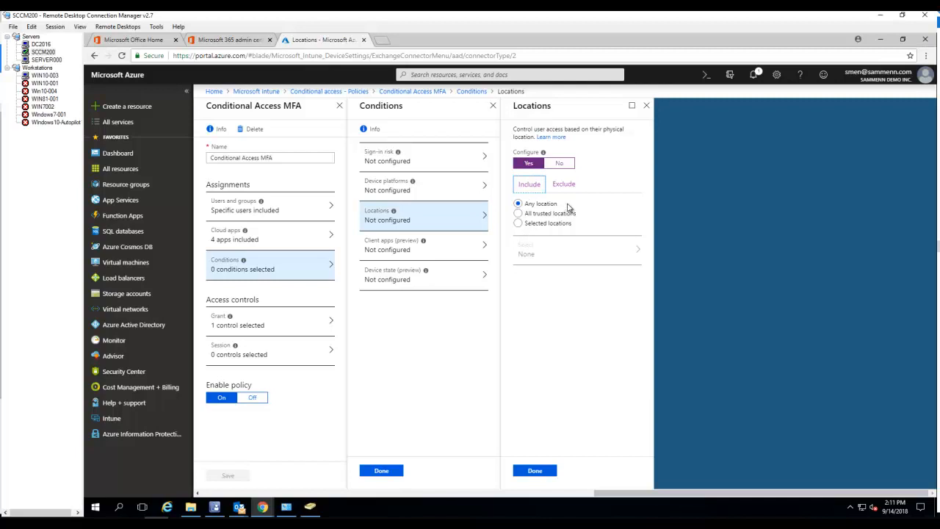
{"action": "mouse_move", "coordinate": [543, 198]}
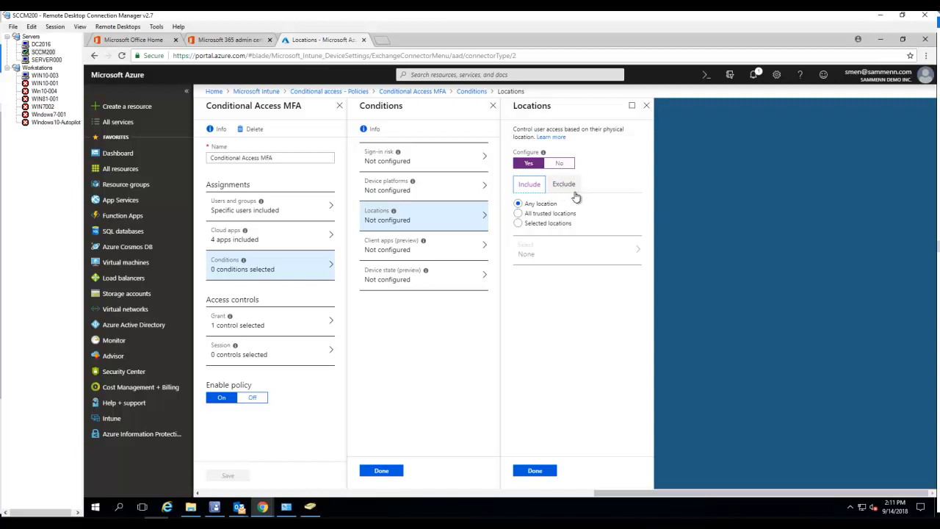
{"action": "left_click", "coordinate": [563, 184]}
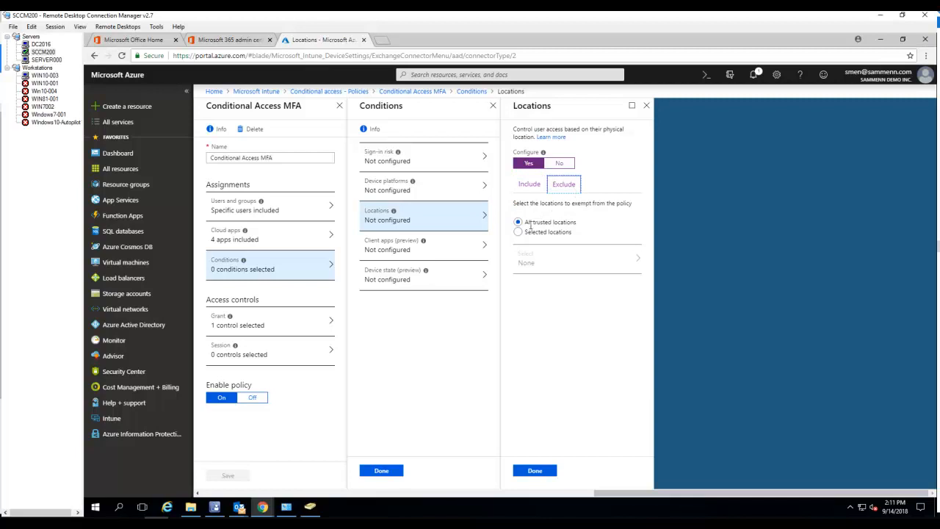
{"action": "left_click", "coordinate": [520, 221]}
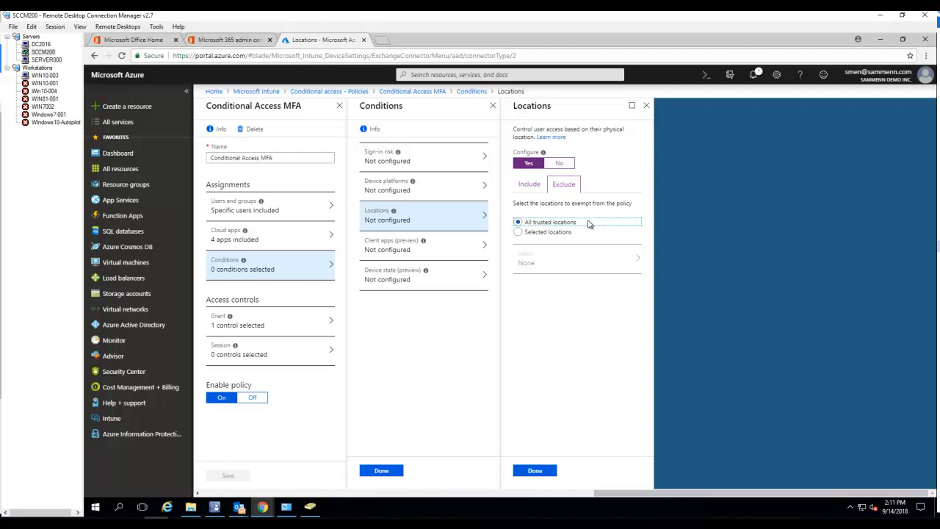
{"action": "double_click", "coordinate": [564, 222]}
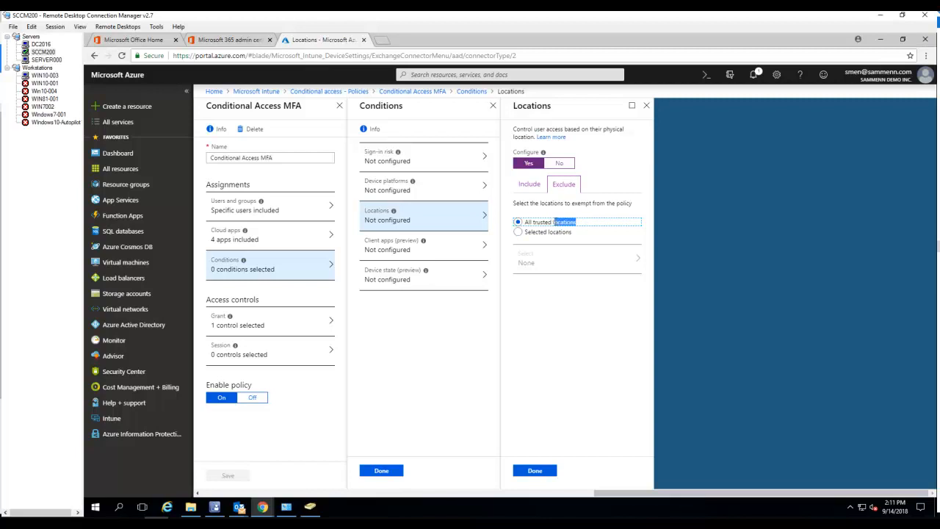
{"action": "left_click", "coordinate": [529, 184]}
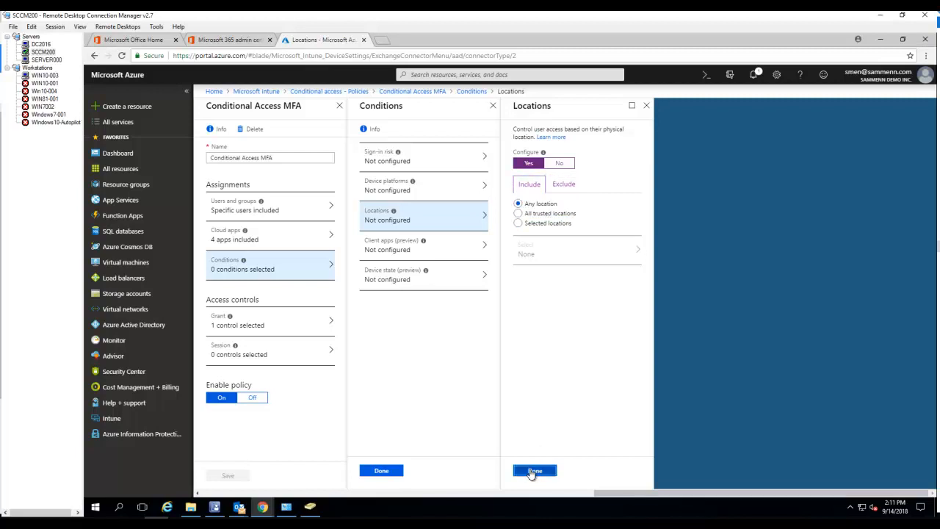
Confirm the location condition with Done and save the updated Conditional Access MFA policy
{"action": "left_click", "coordinate": [535, 470]}
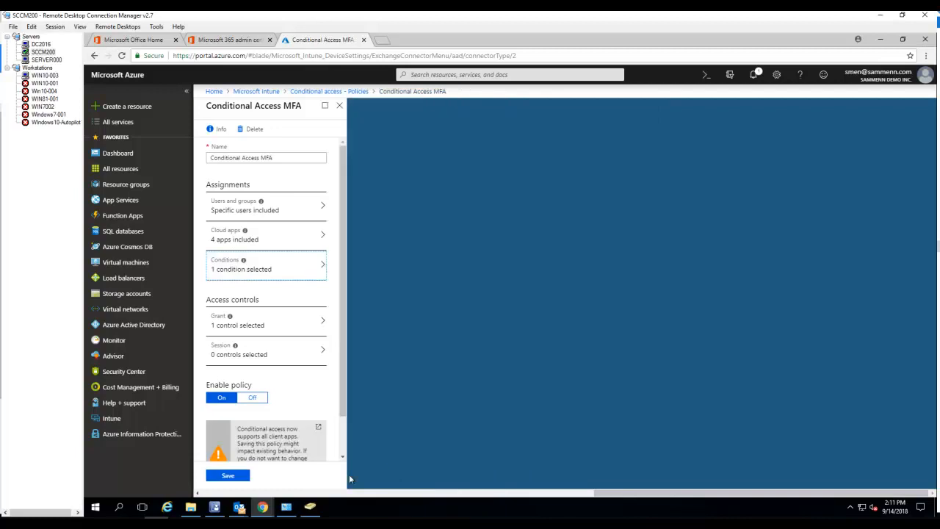
{"action": "left_click", "coordinate": [228, 476]}
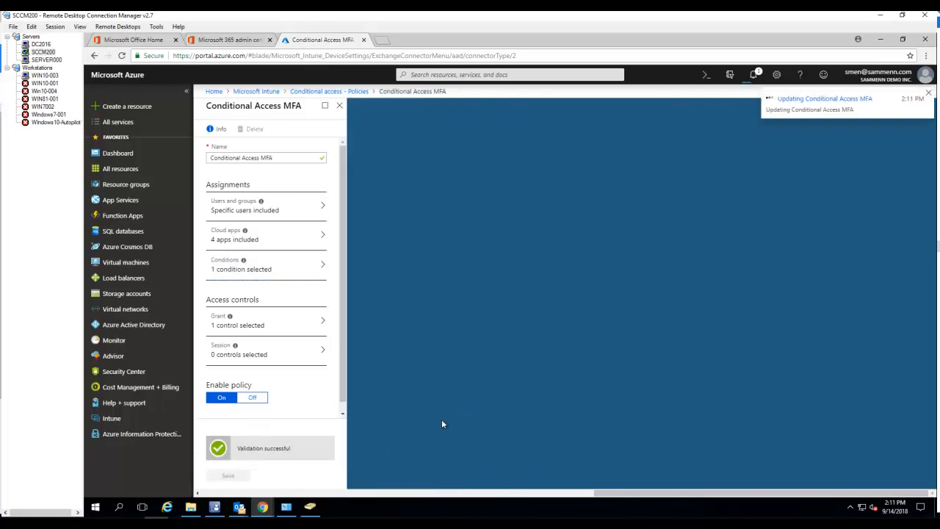
{"action": "left_click", "coordinate": [227, 476]}
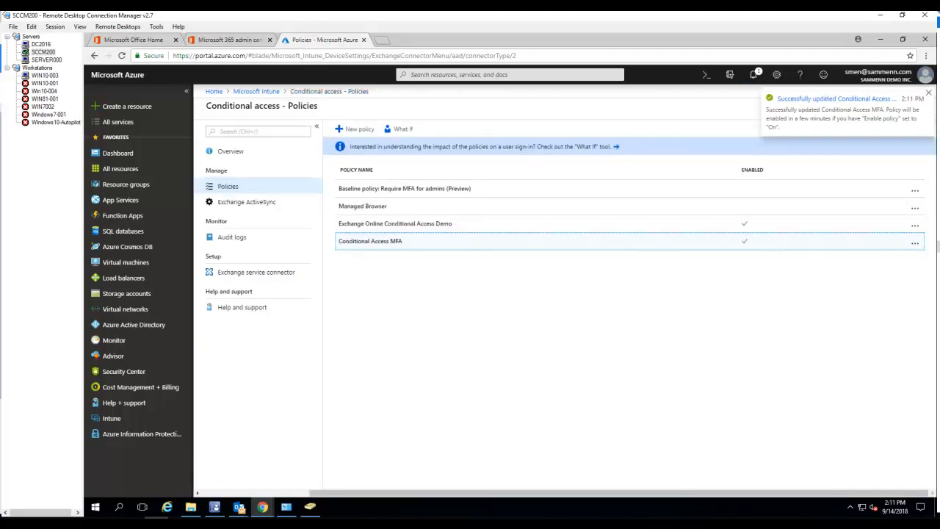